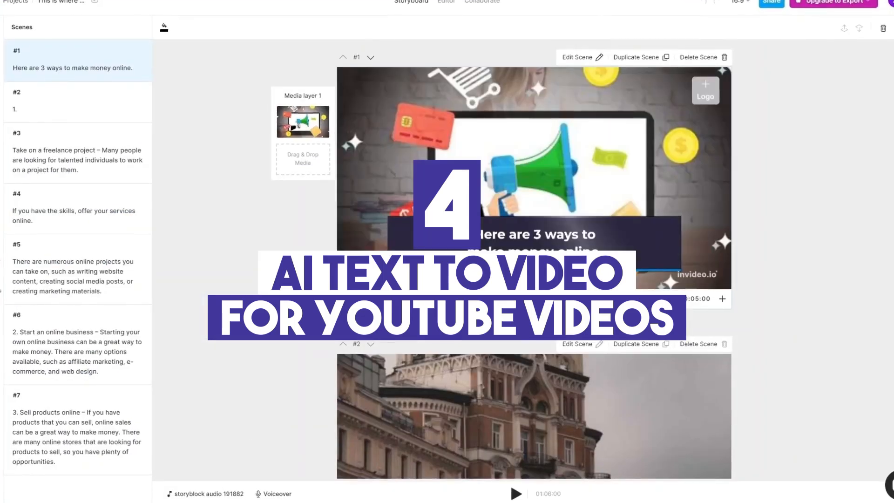
- Scroll Pictory's repurpose options and choose Script to Video for the money-online script
scroll("down", 3)
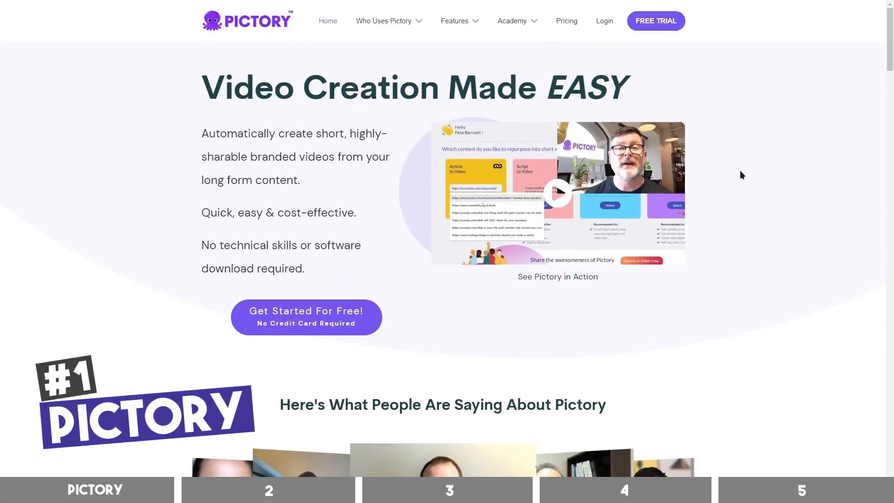
scroll("down", 3)
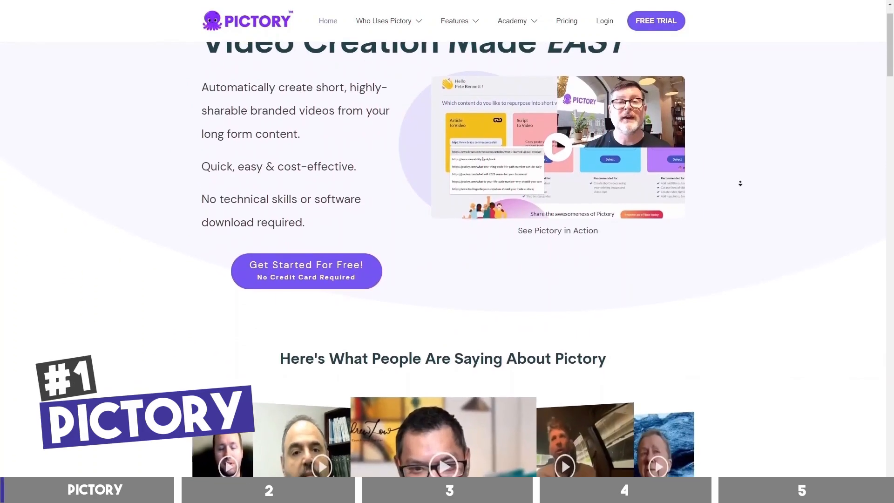
scroll("down", 3)
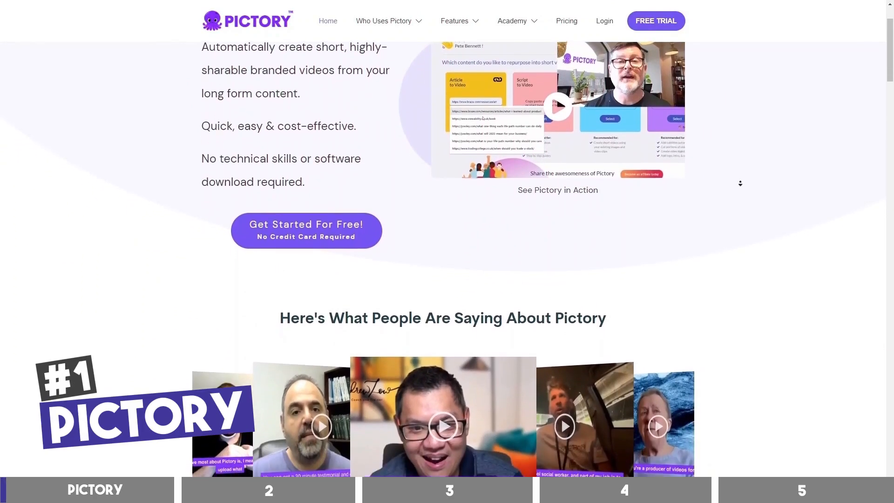
scroll("down", 3)
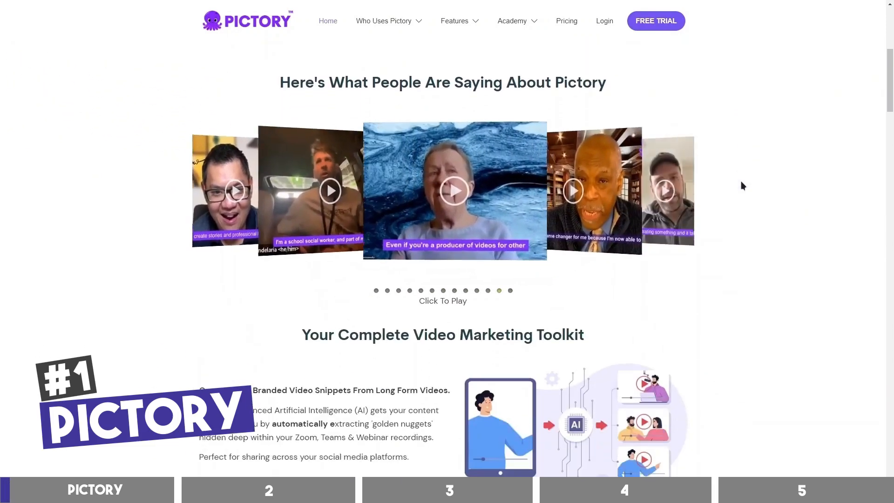
scroll("down", 3)
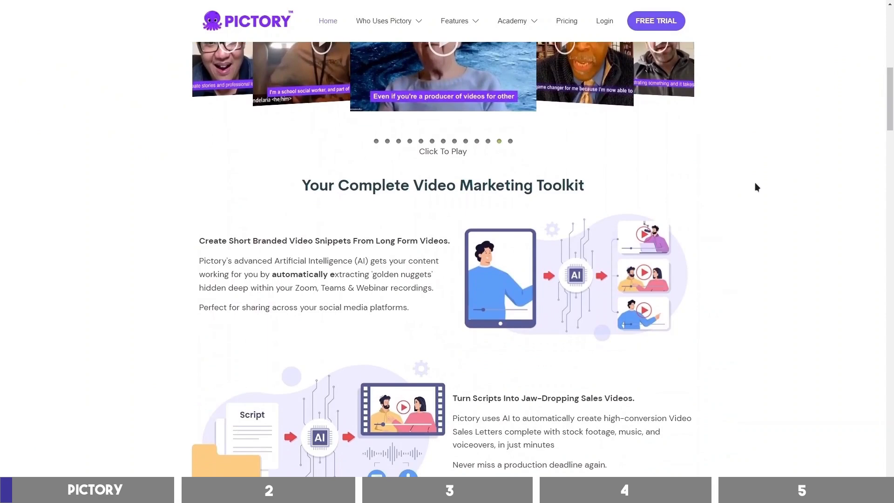
scroll("down", 3)
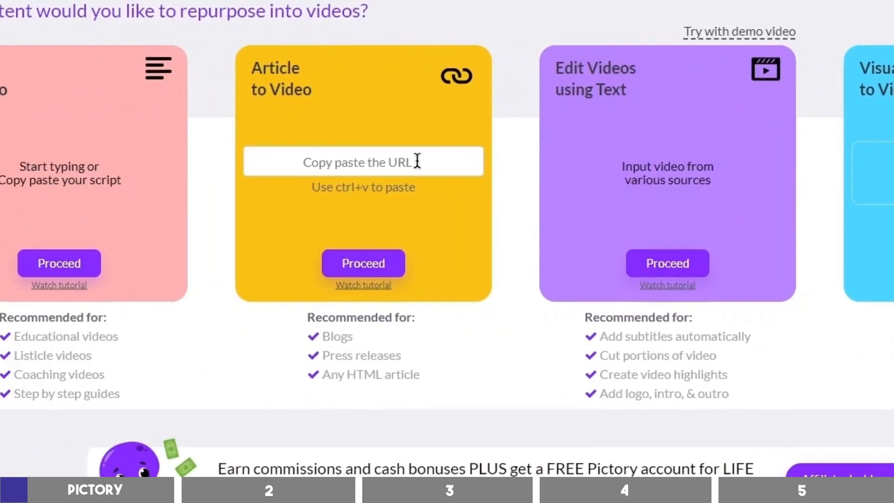
mouse_move(721, 213)
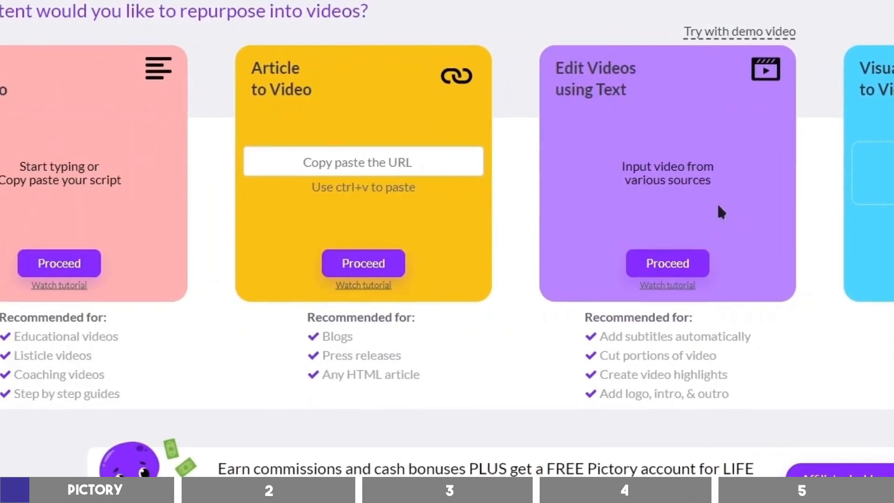
mouse_move(109, 197)
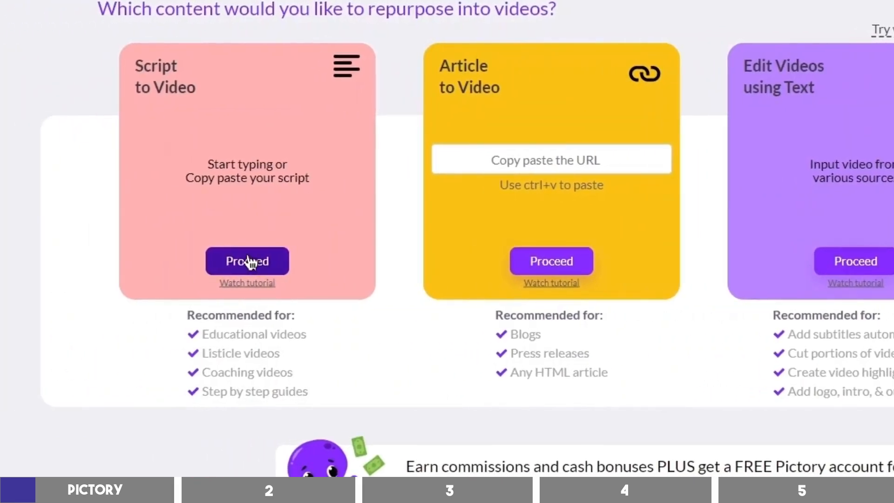
left_click(247, 261)
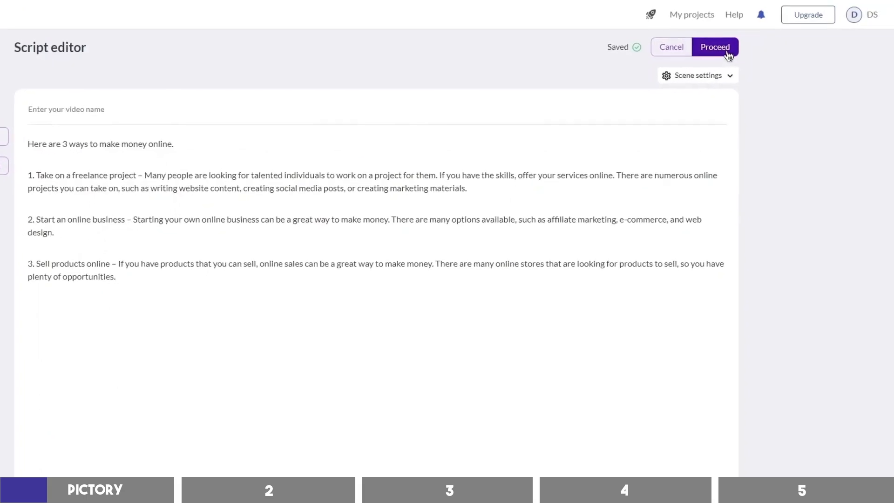
- Pick the Subtitle default template at 16:9 and generate the scene storyboard
left_click(714, 47)
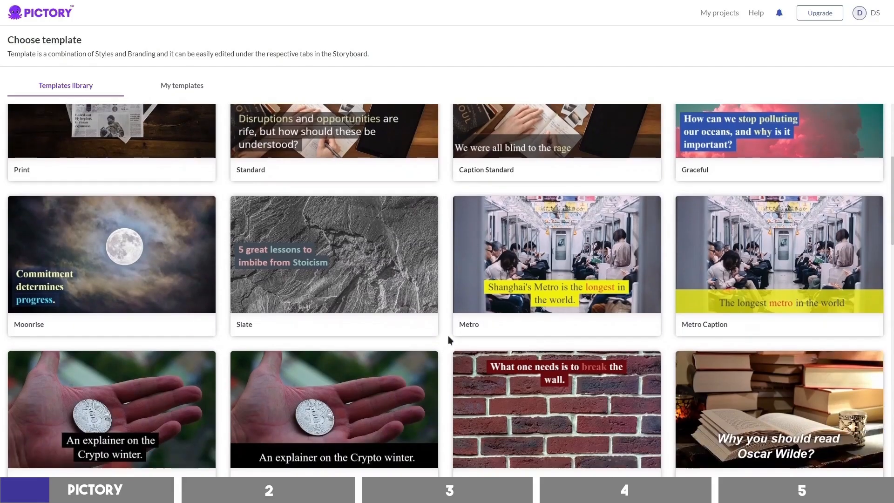
scroll("down", 3)
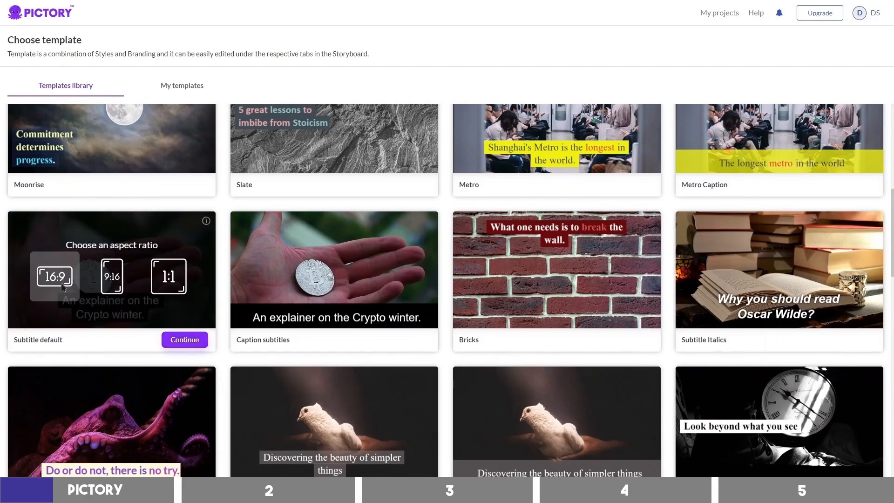
left_click(183, 339)
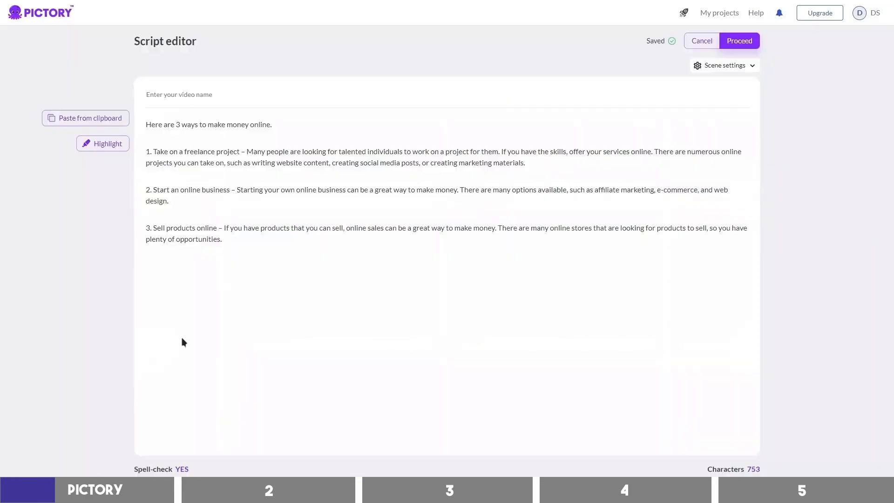
left_click(739, 40)
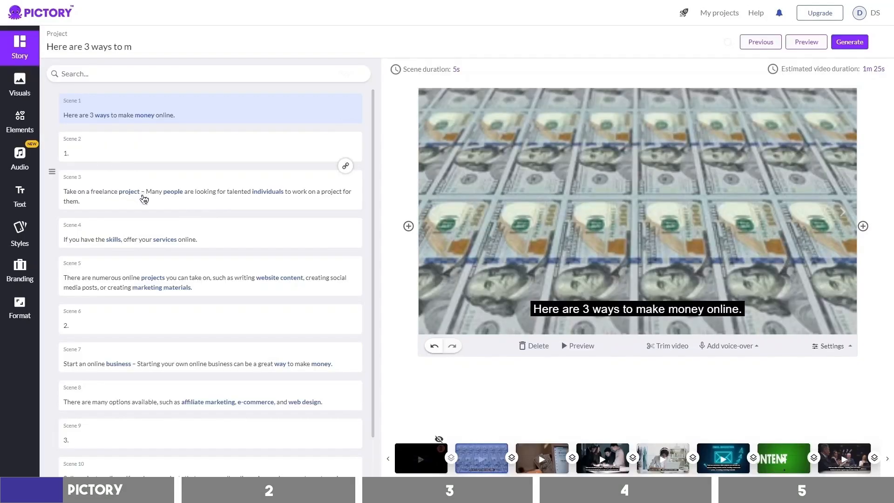
left_click(208, 191)
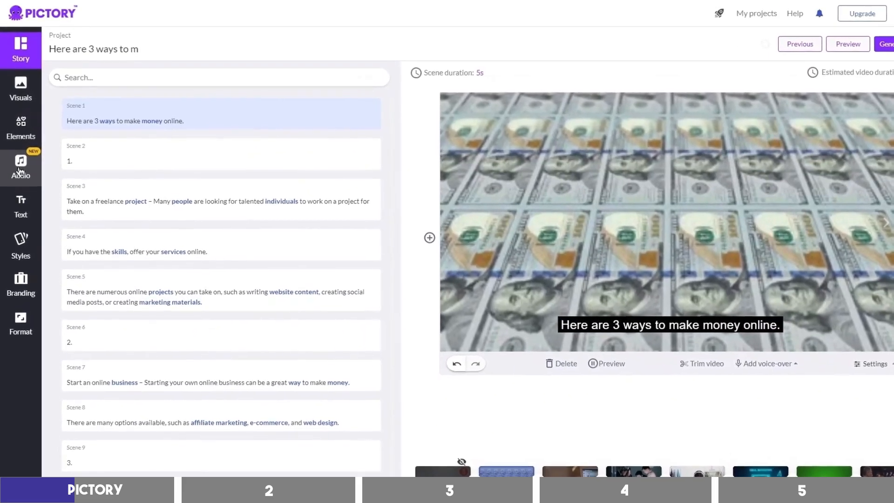
- Apply the Aiden, male voice-over and preview the narrated draft
left_click(20, 168)
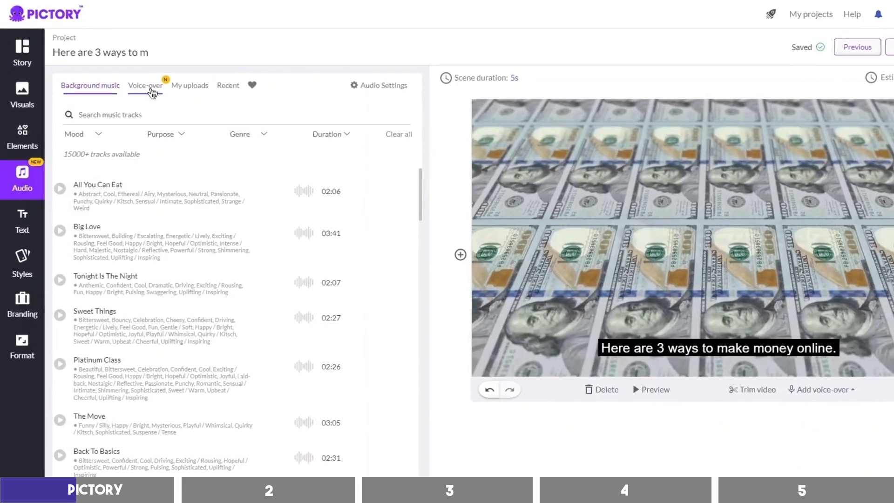
left_click(145, 85)
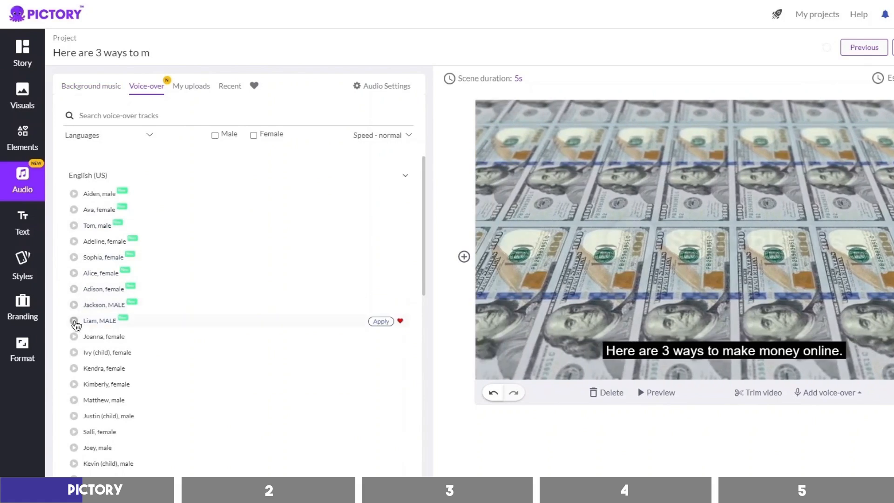
mouse_move(68, 301)
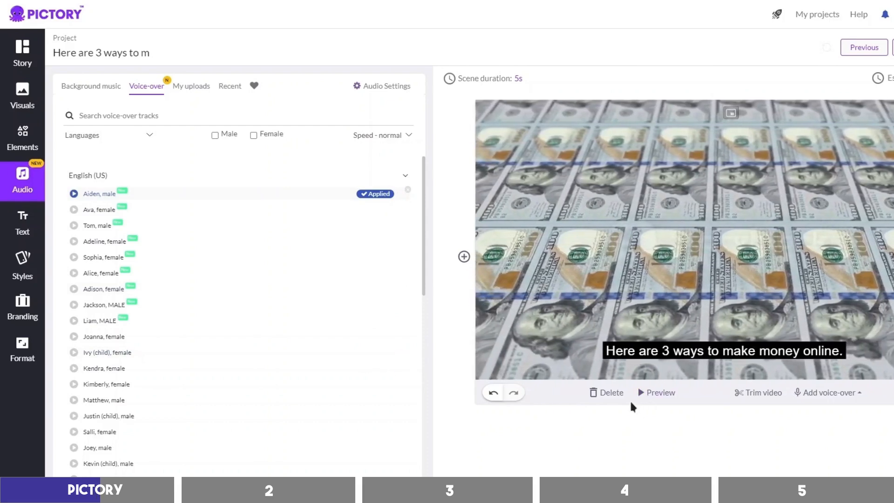
left_click(655, 392)
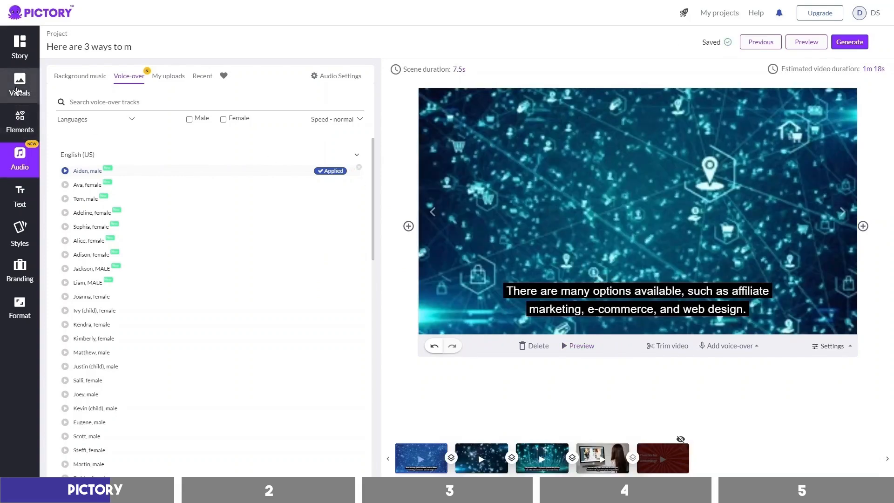
- Browse the Visuals and sticker Elements libraries, then return to the Story scene list
left_click(20, 86)
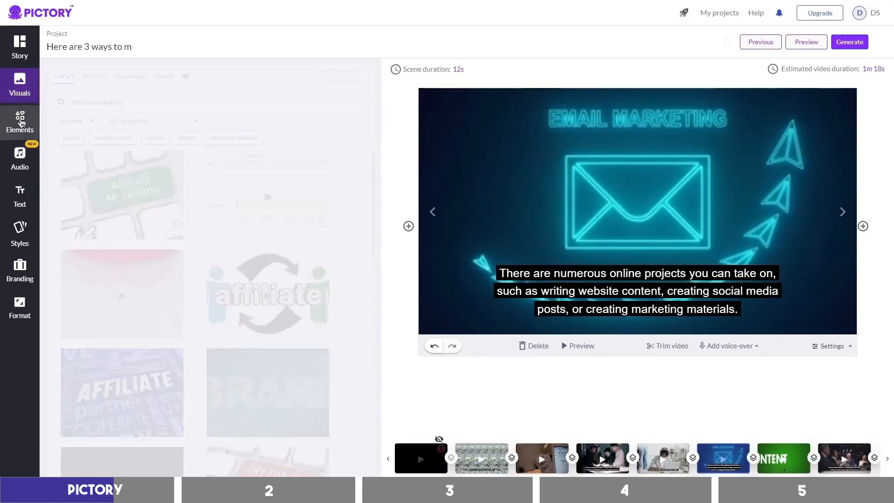
left_click(20, 122)
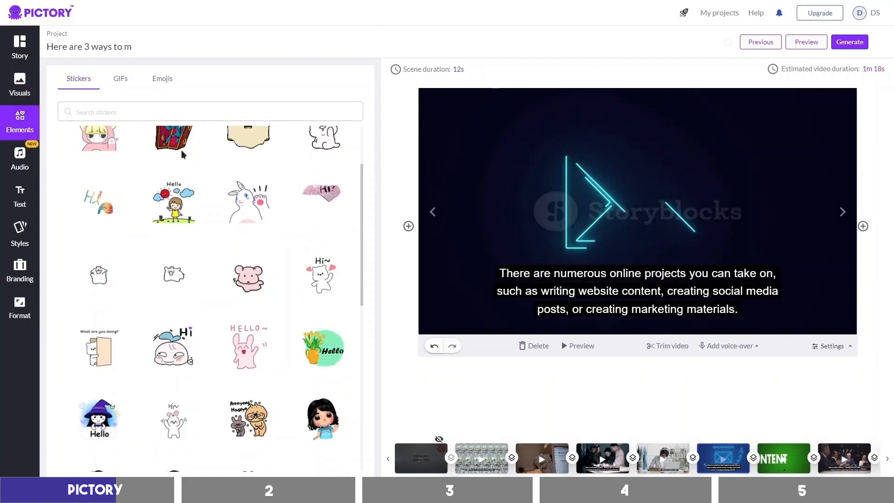
left_click(120, 78)
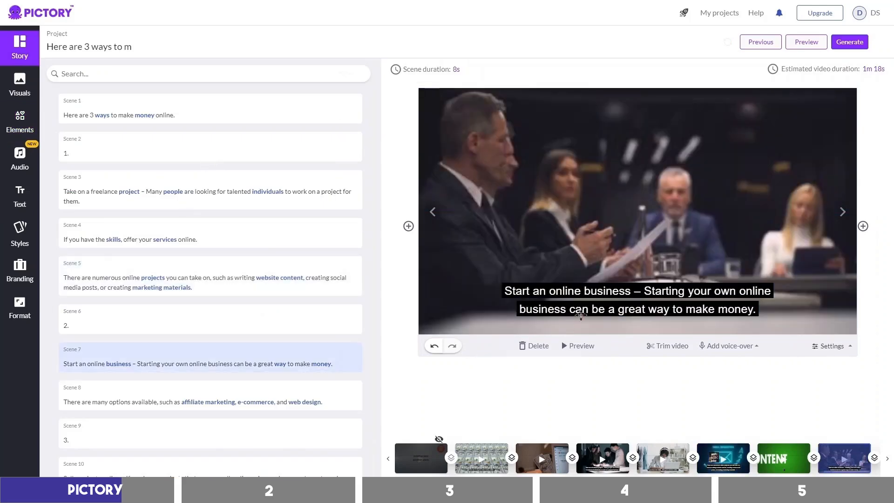
- Select the scene 7 caption, then choose Generate > Video, landing on the pricing page
left_click(636, 299)
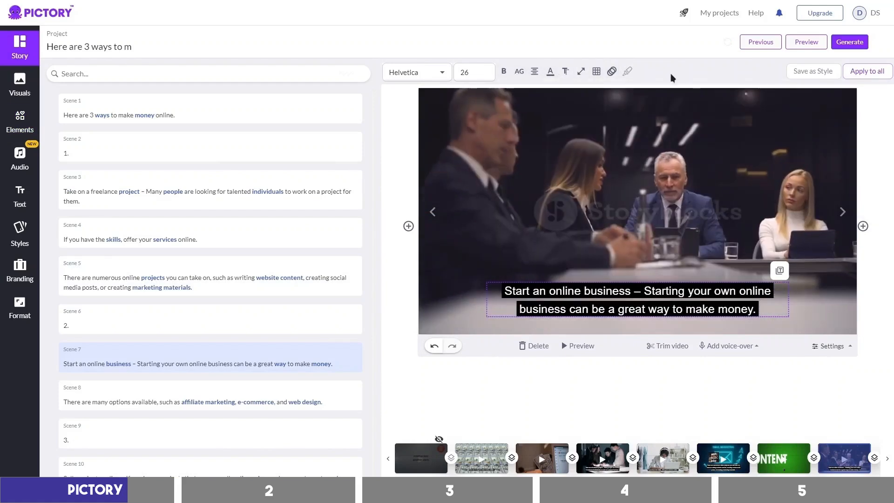
left_click(848, 41)
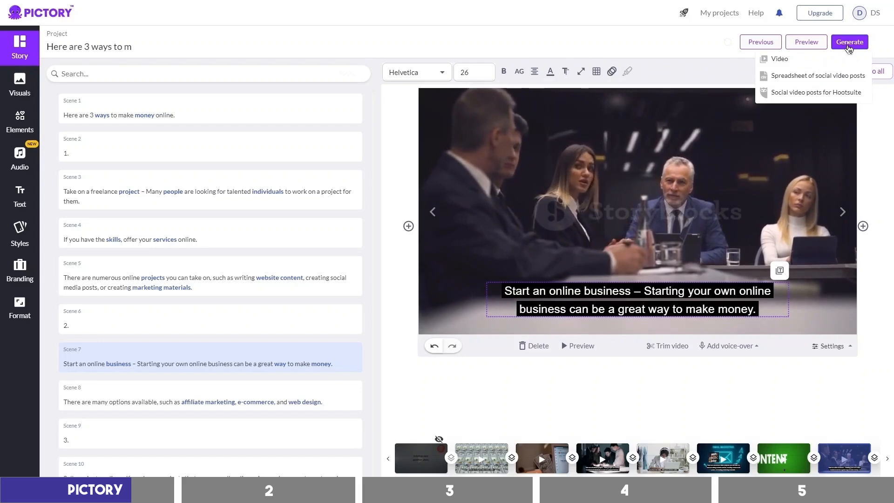
left_click(777, 59)
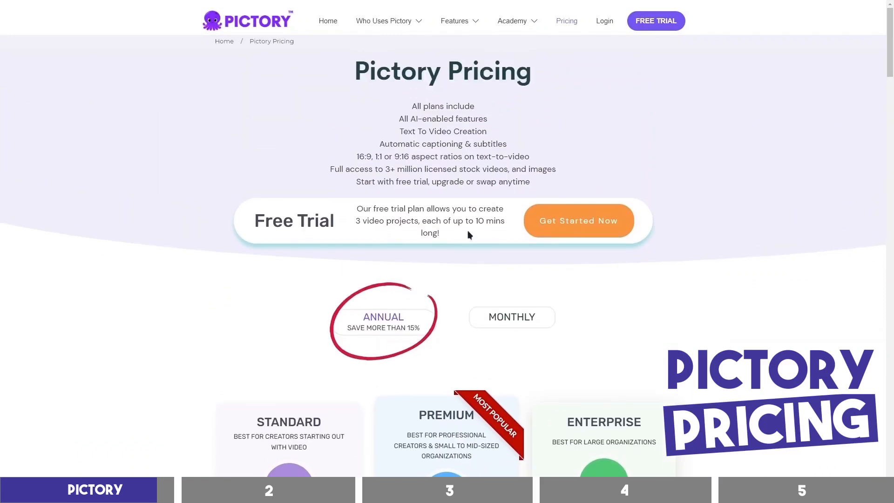
left_click_drag(356, 208, 439, 232)
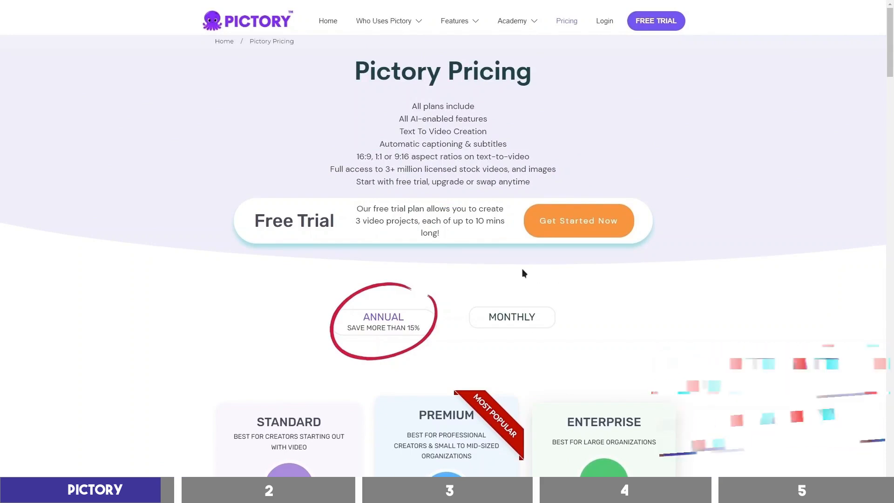
scroll("down", 3)
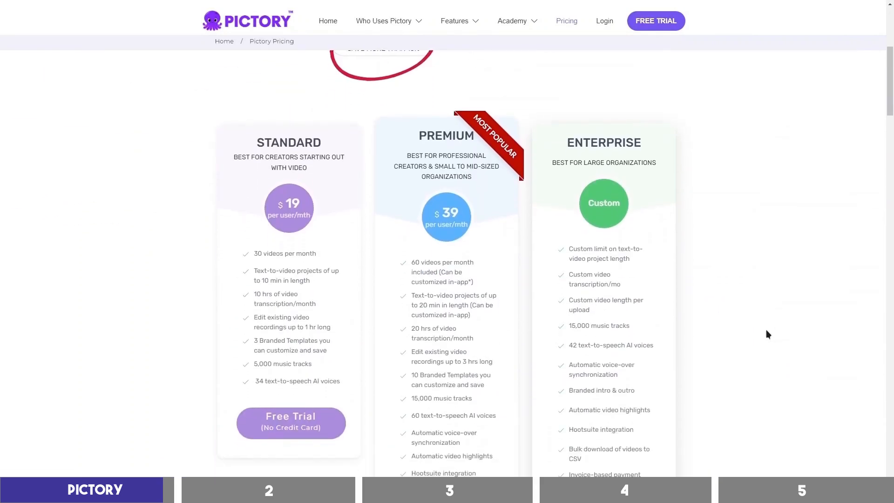
scroll("down", 3)
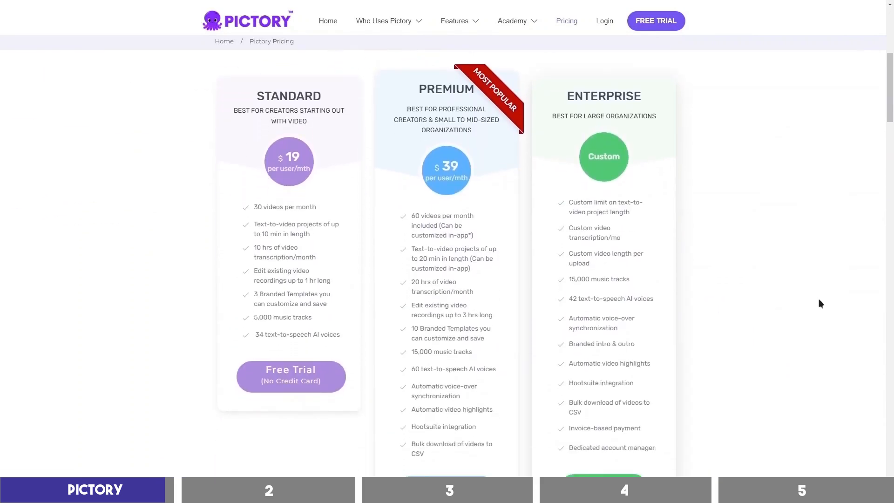
scroll("down", 3)
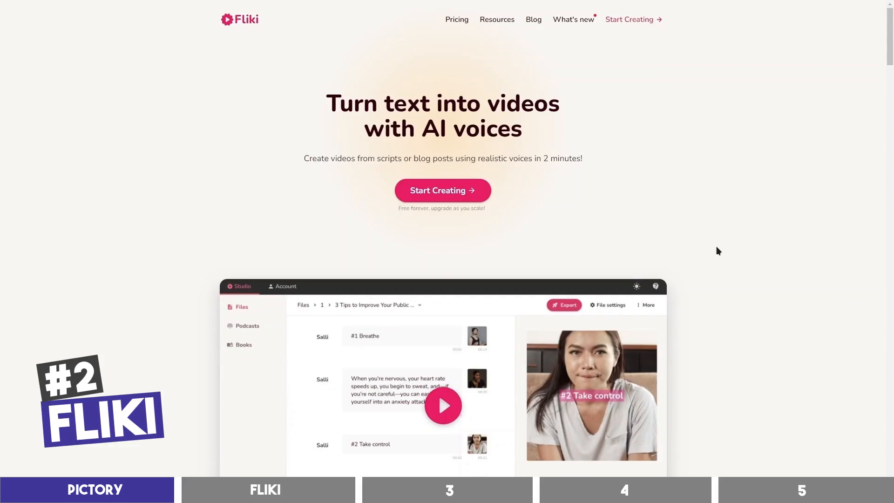
- Scroll through Fliki's homepage features on AI voices and stock media
scroll("down", 3)
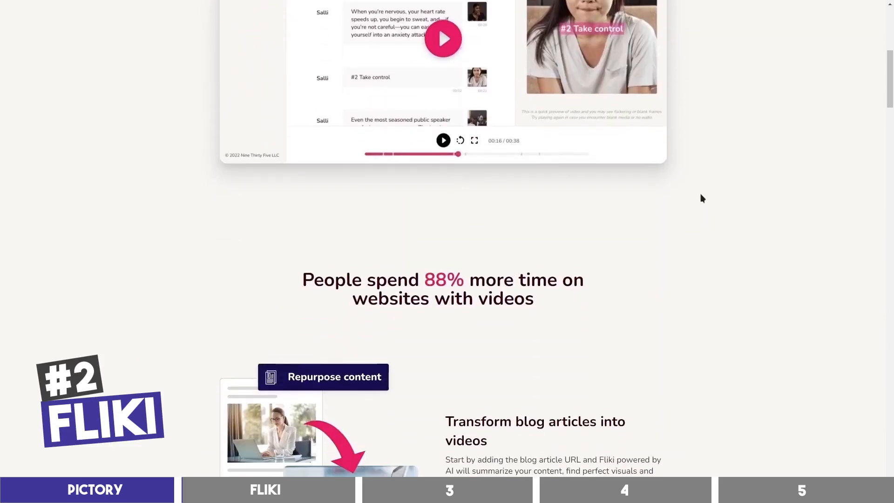
scroll("down", 3)
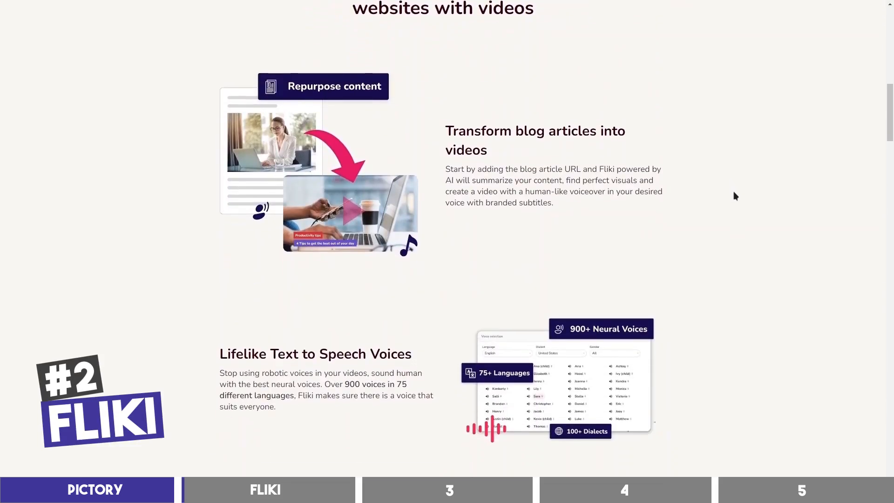
scroll("down", 3)
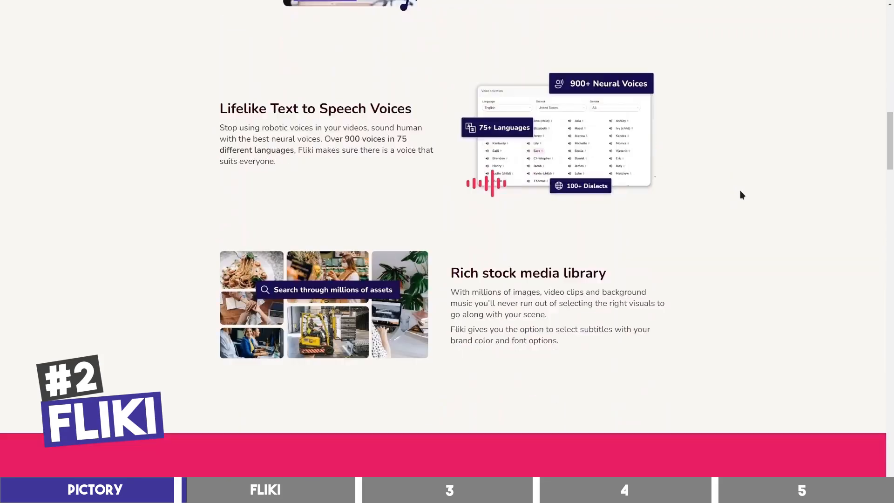
scroll("down", 3)
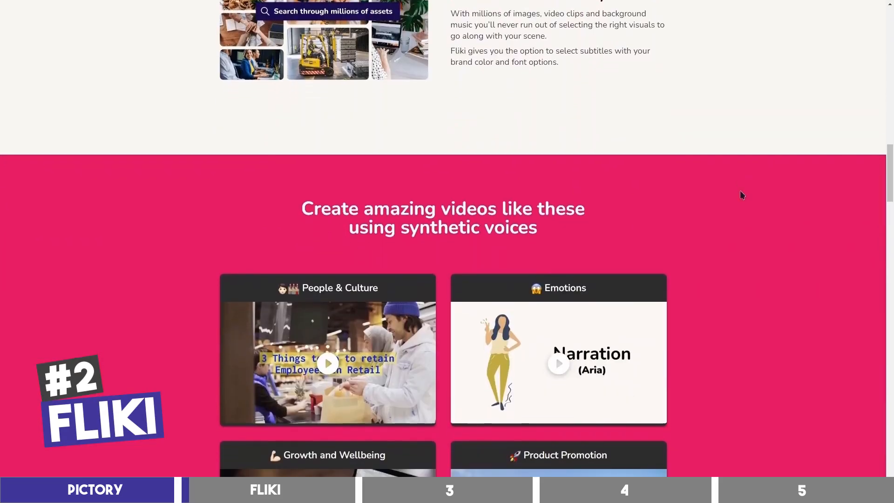
scroll("up", 3)
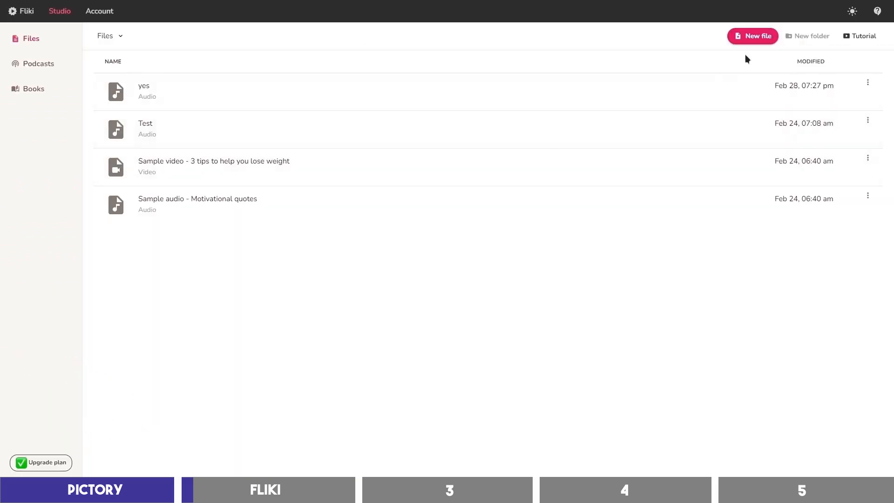
- Create a new English video file named 'Money'
left_click(753, 36)
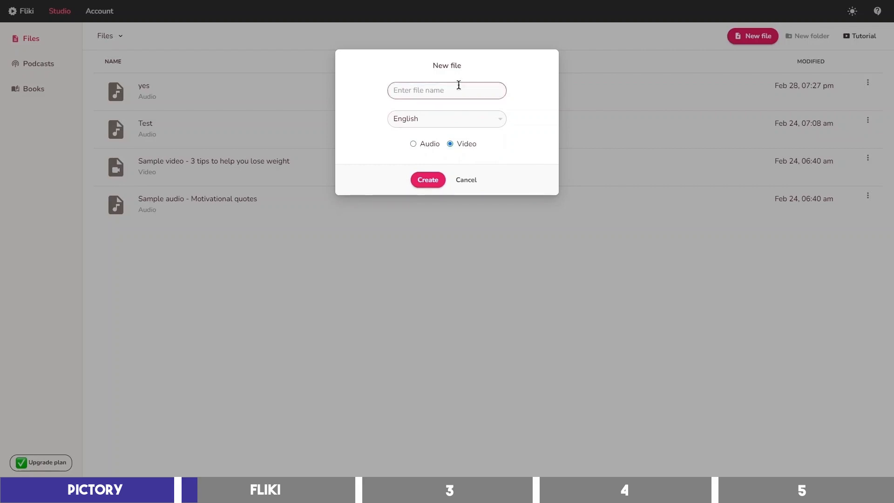
type("Money")
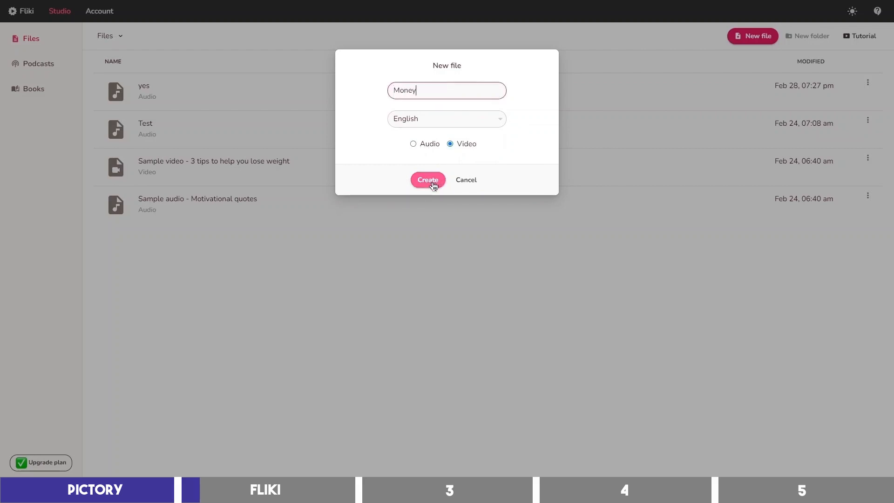
left_click(427, 180)
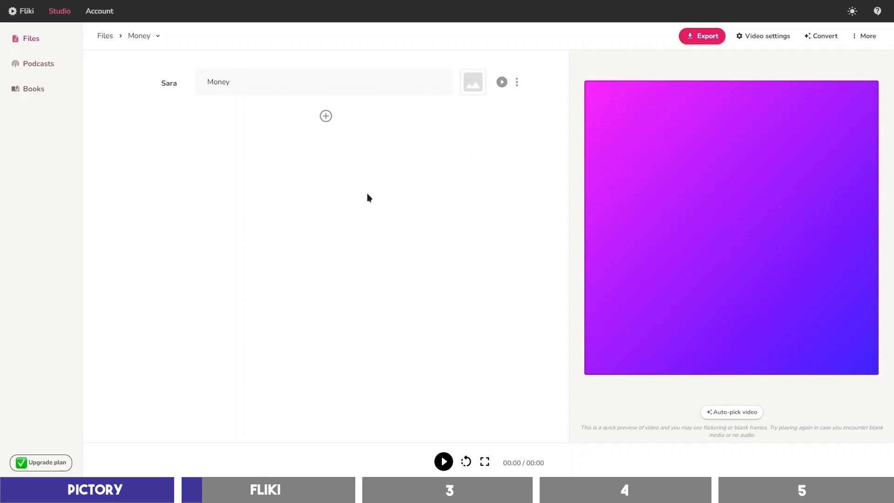
- Paste the script over the placeholder, producing four Sara-narrated scenes, and open video settings
double_click(217, 81)
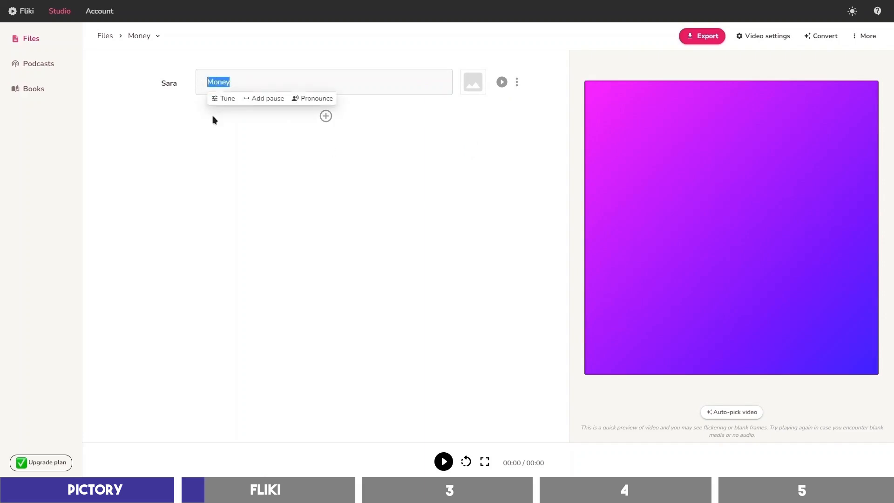
key("ctrl+v")
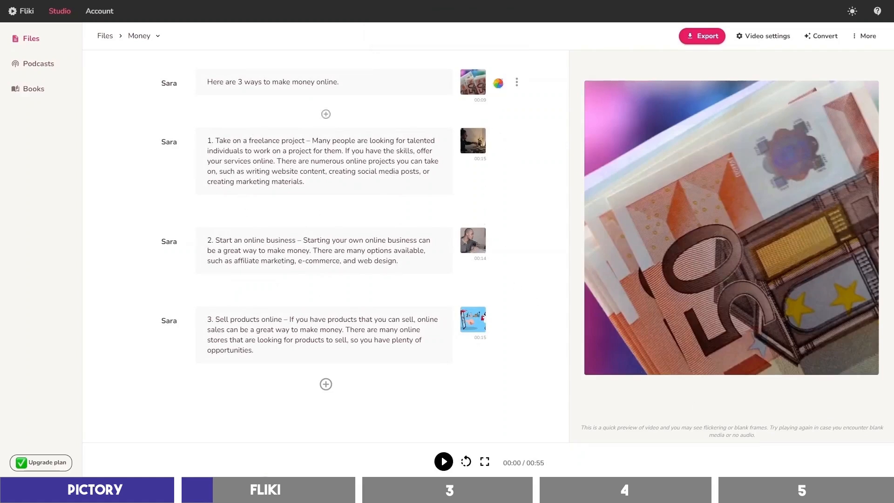
left_click(443, 462)
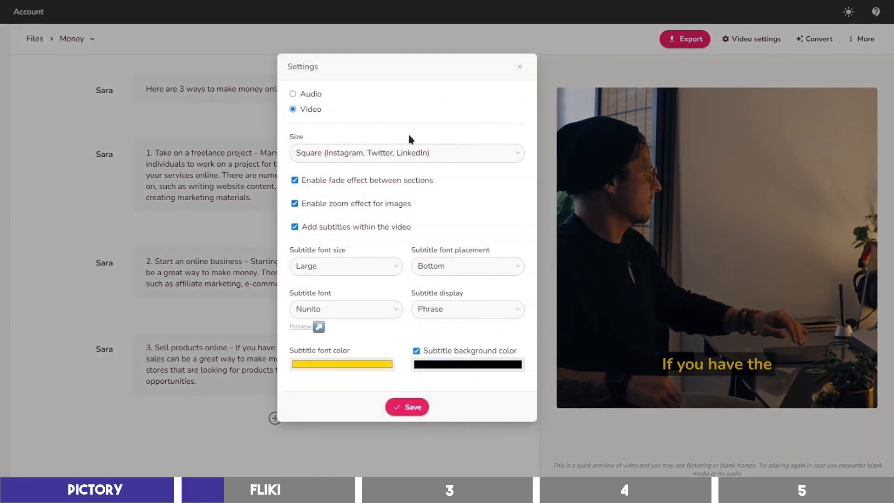
- Set the video size to Landscape and open the subtitle font colour picker
left_click(406, 152)
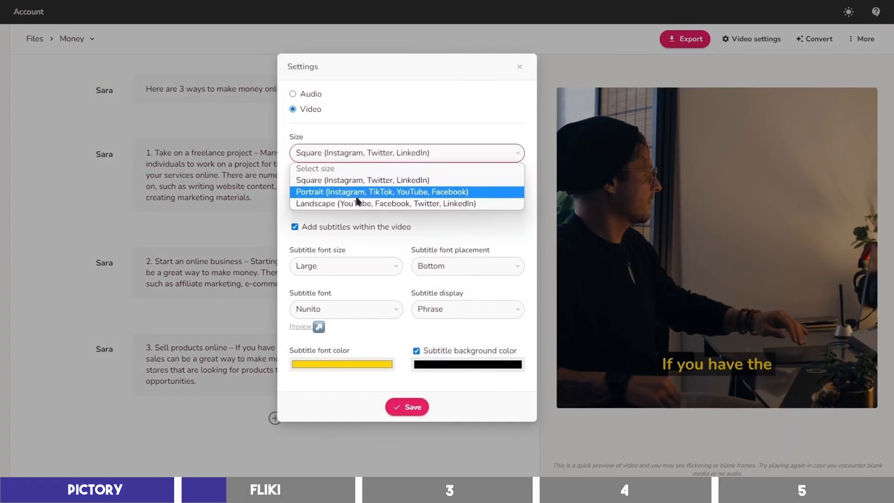
left_click(386, 203)
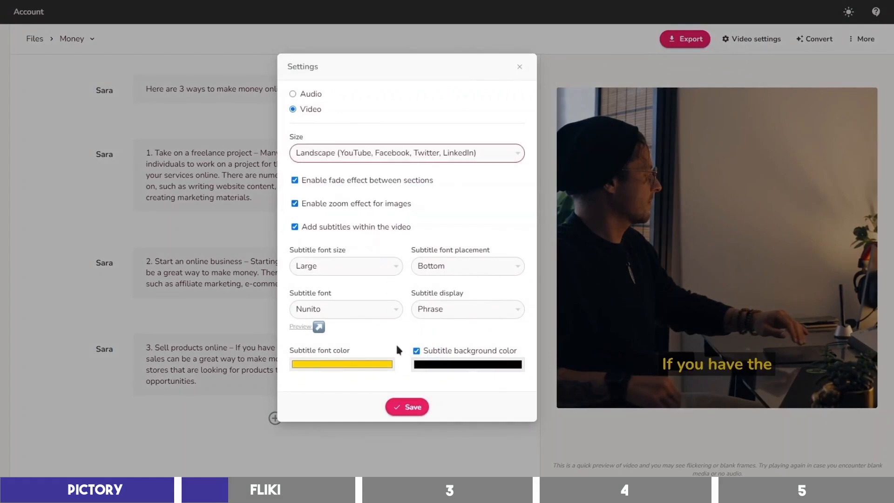
left_click(341, 363)
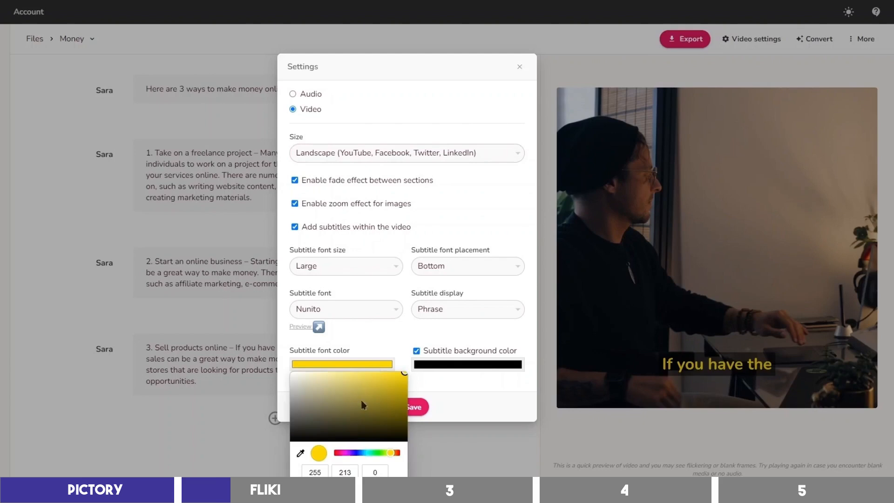
left_click(407, 406)
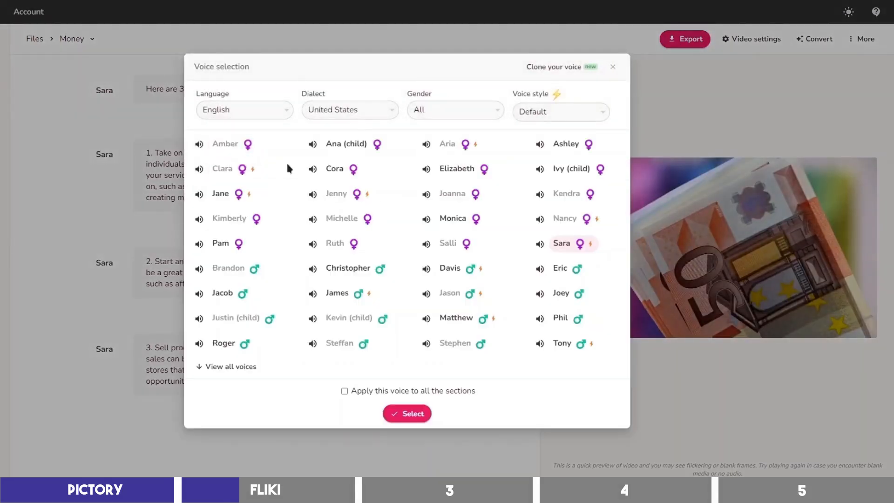
mouse_move(342, 218)
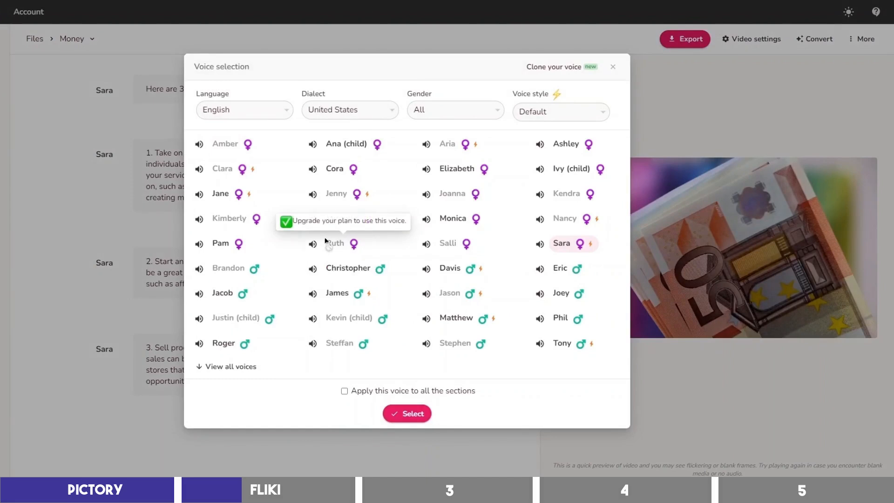
mouse_move(295, 304)
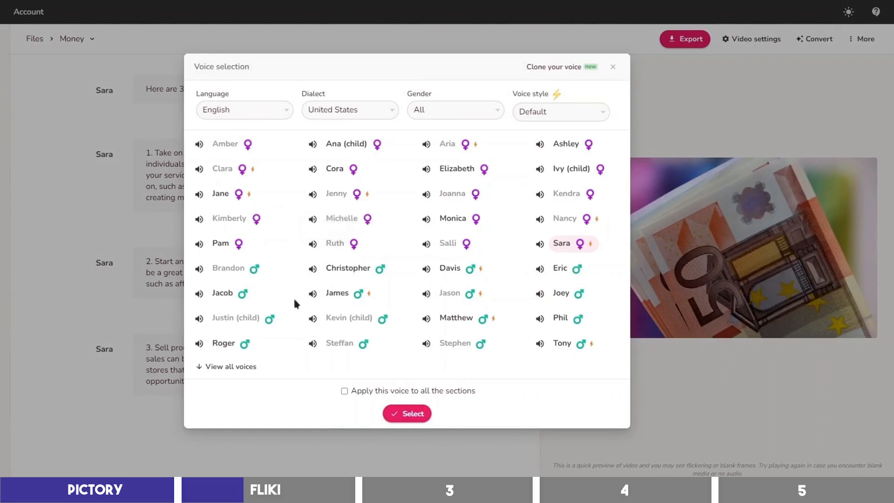
left_click(231, 366)
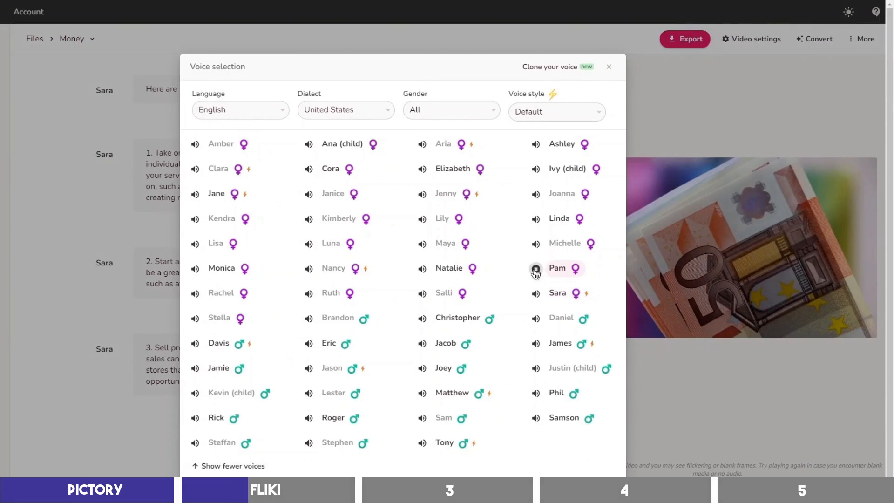
mouse_move(249, 345)
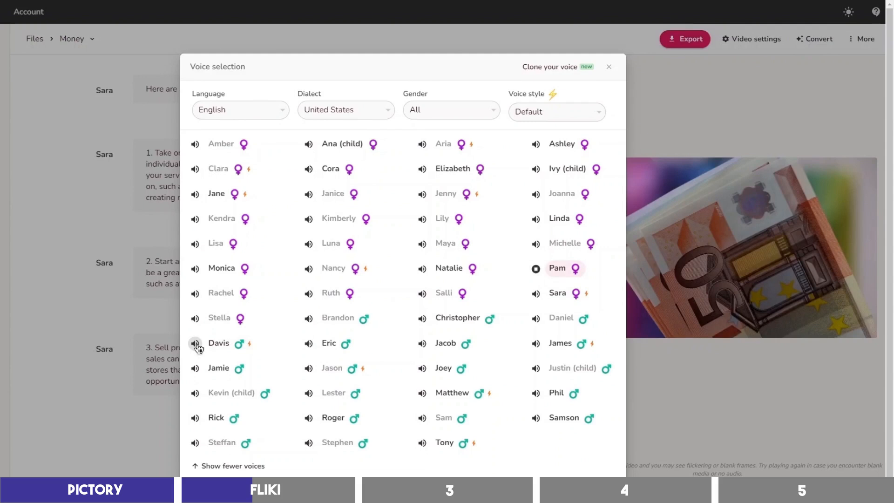
left_click(196, 343)
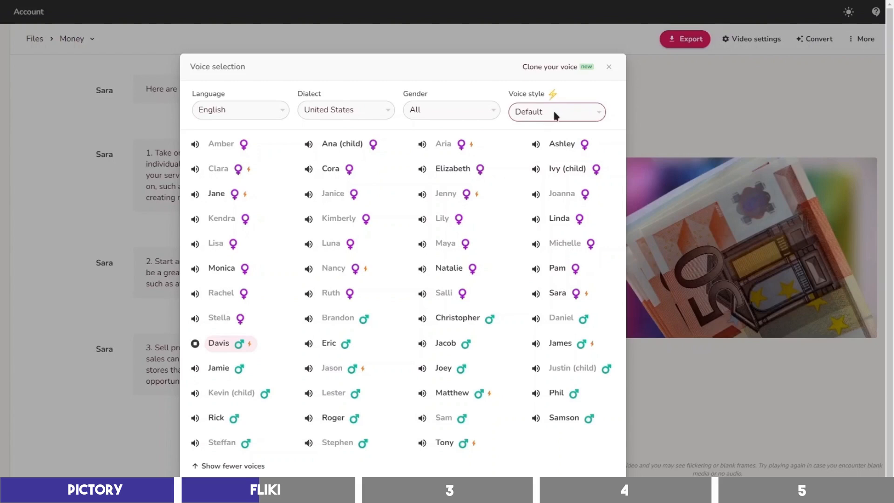
left_click(555, 112)
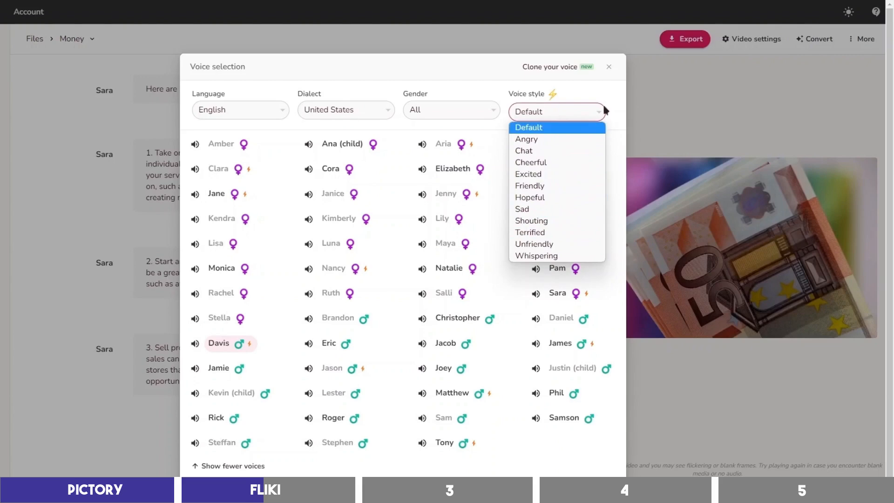
left_click(607, 67)
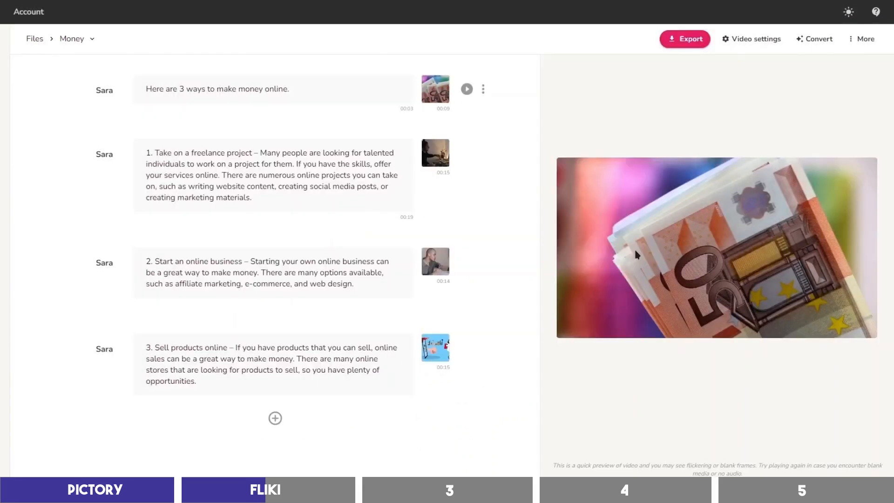
mouse_move(521, 130)
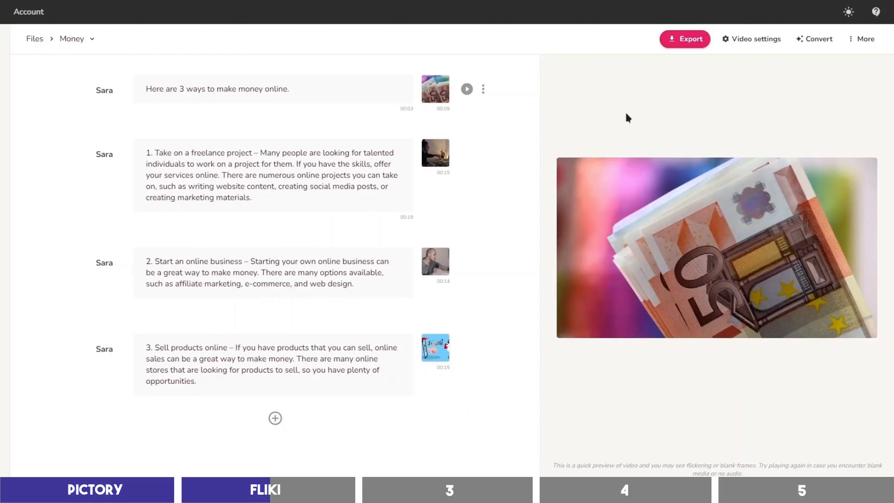
- Replace the first scene's visual with the 20-second 'money' stock clip
left_click(483, 89)
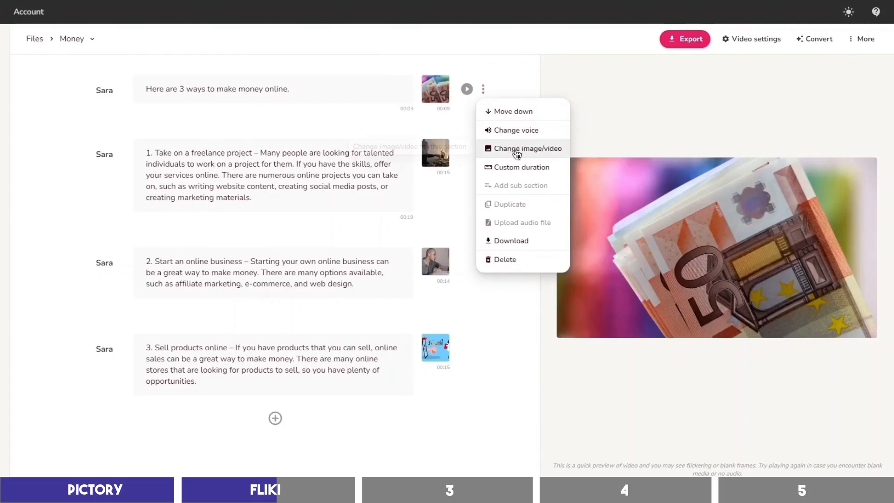
left_click(526, 148)
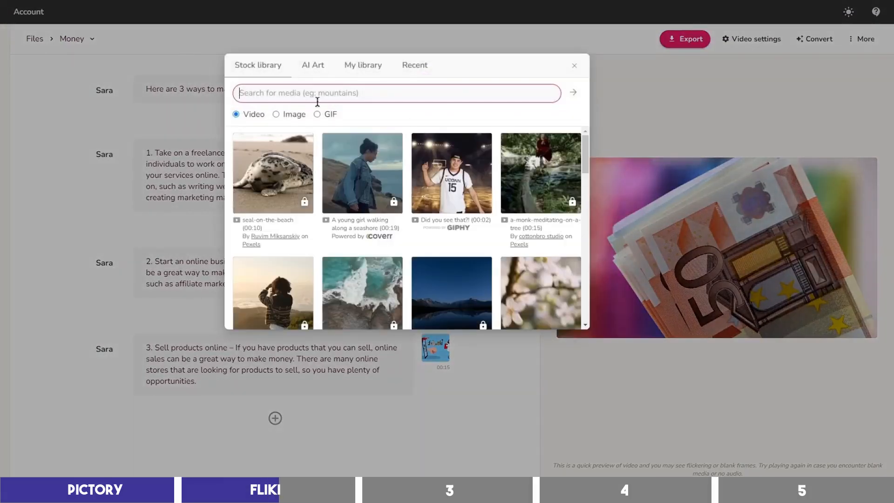
type("money")
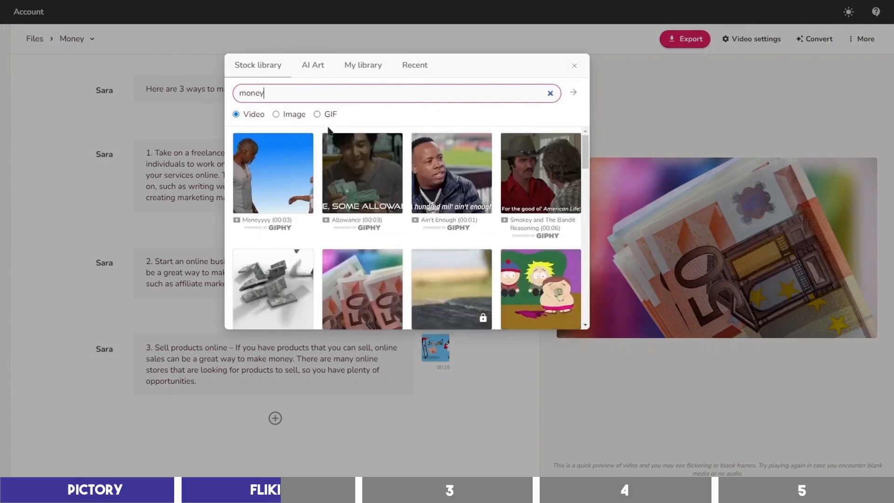
scroll("down", 3)
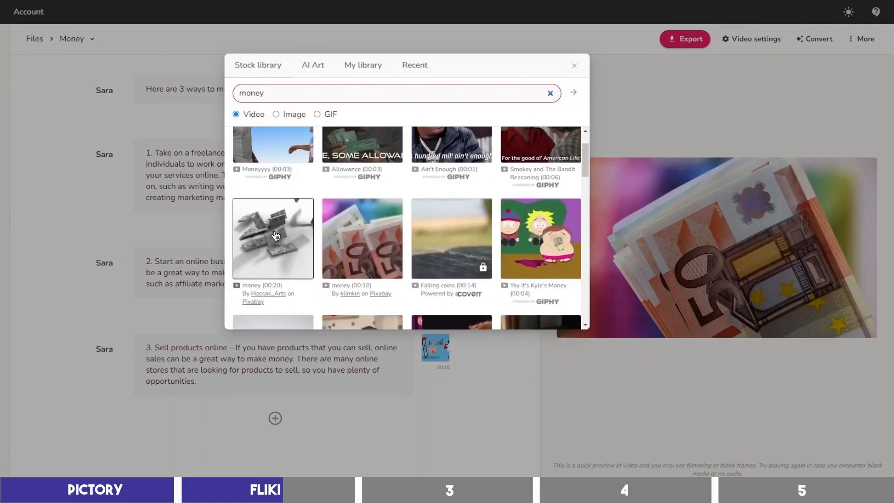
left_click(272, 238)
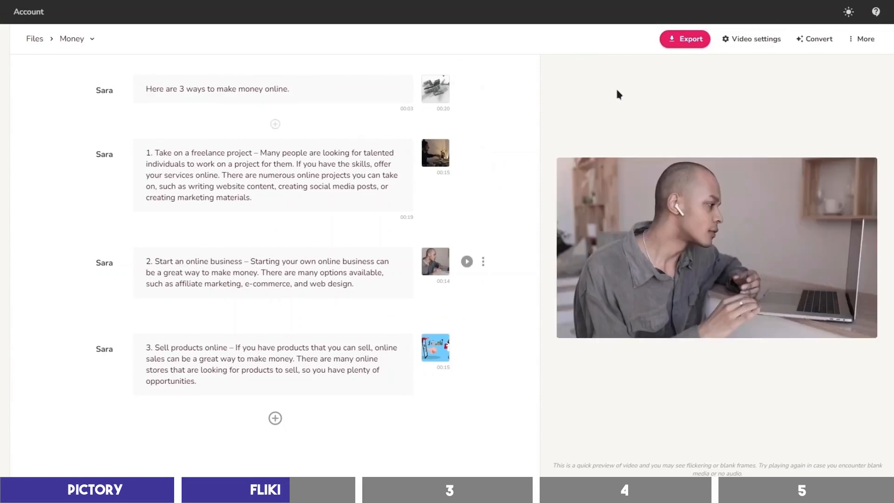
mouse_move(818, 38)
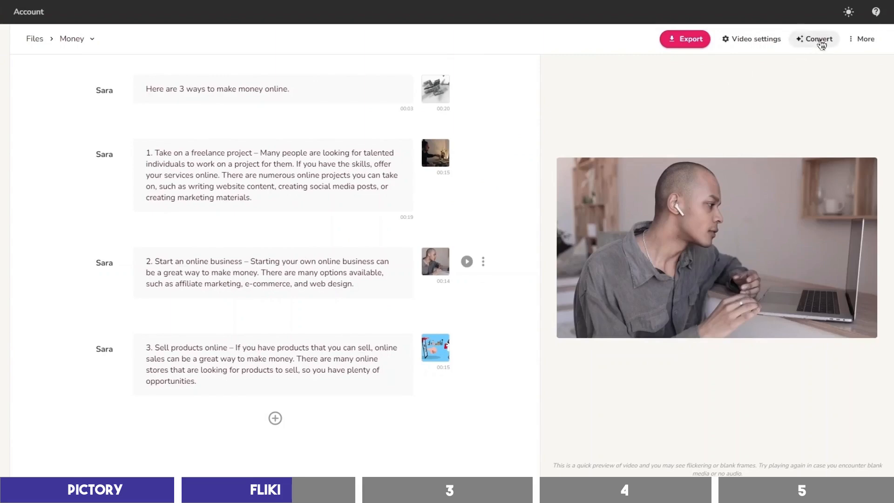
- Start a Blog to video conversion in Fliki, then cancel the import
left_click(817, 38)
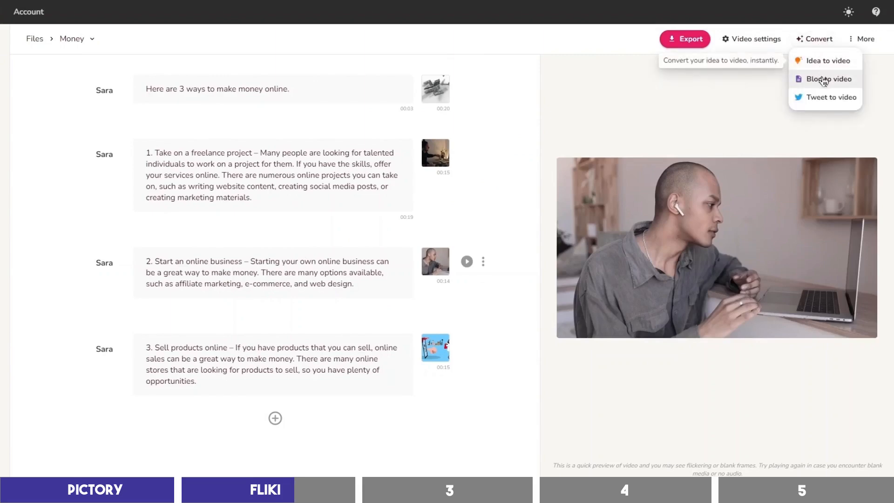
left_click(828, 79)
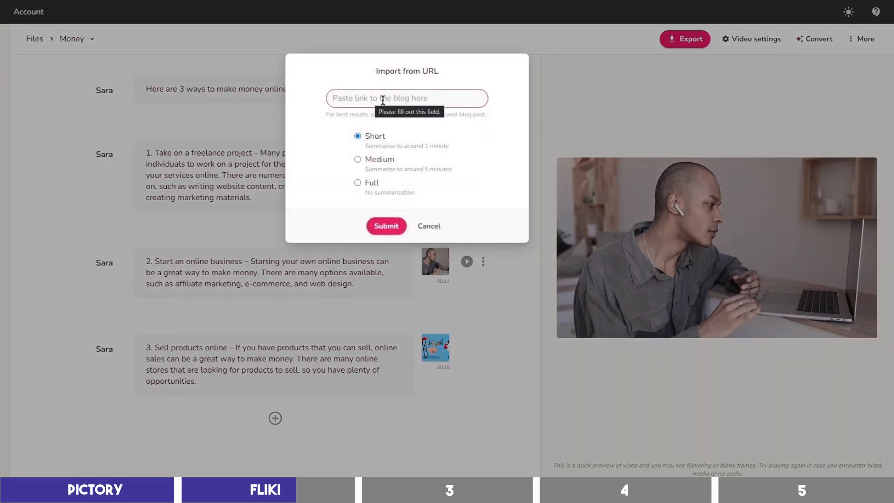
left_click(429, 225)
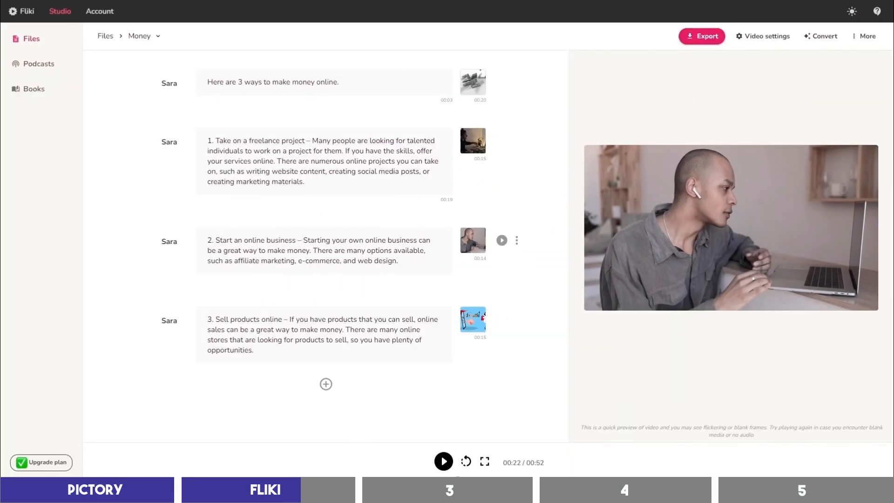
- Play and stop the video preview, then add a period to scene 2's narration
left_click(444, 462)
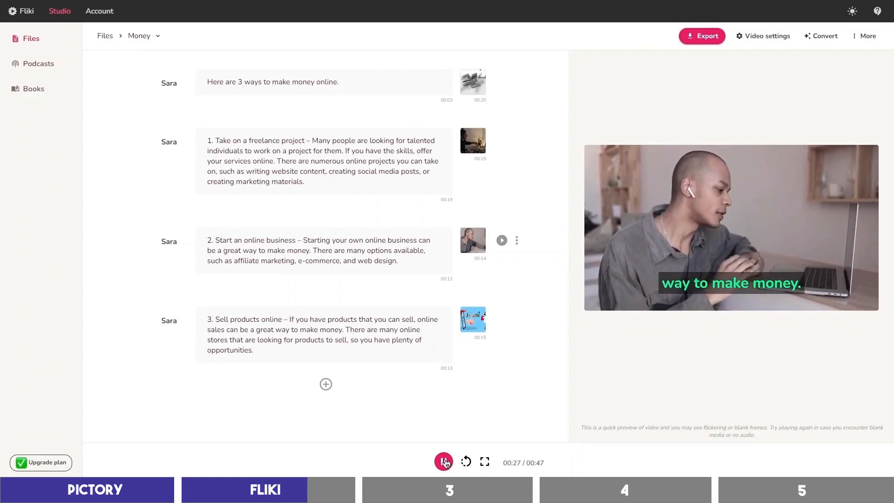
left_click(443, 462)
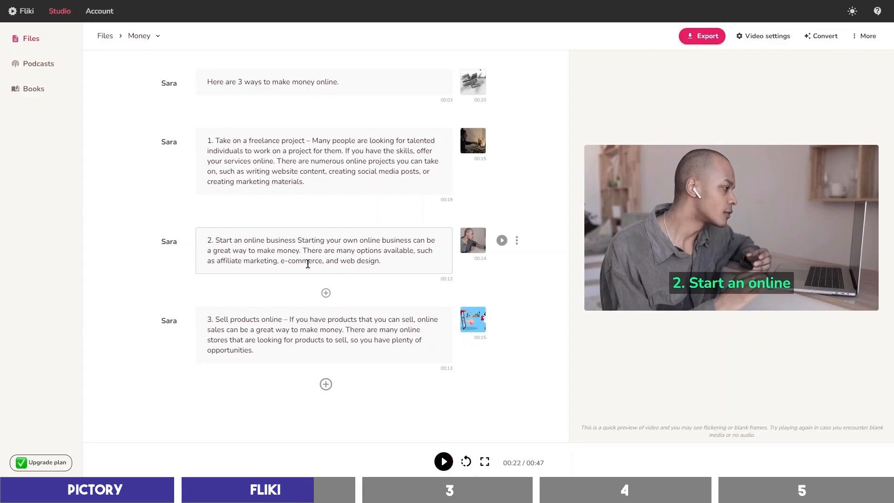
type(".")
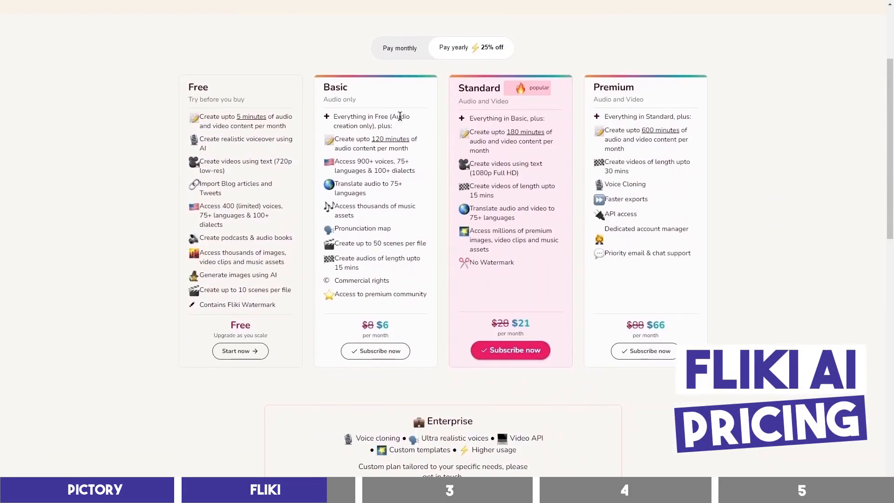
- Scroll through Fliki's Free, Basic, Standard and Premium plan cards
scroll("down", 3)
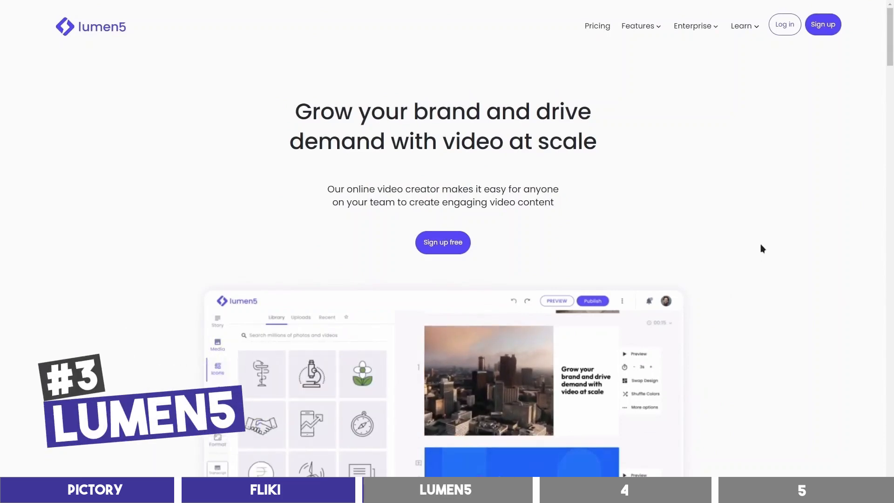
- Scroll down the Lumen5 homepage past the editor preview and client logos
scroll("down", 3)
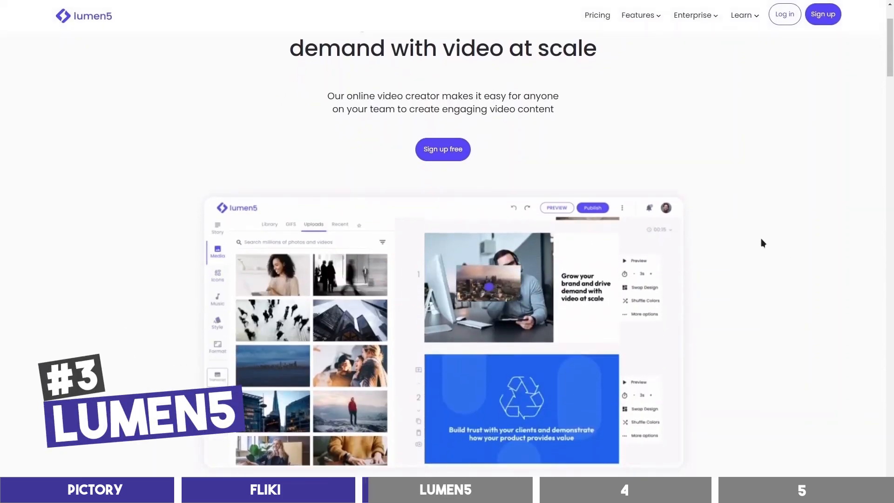
scroll("down", 3)
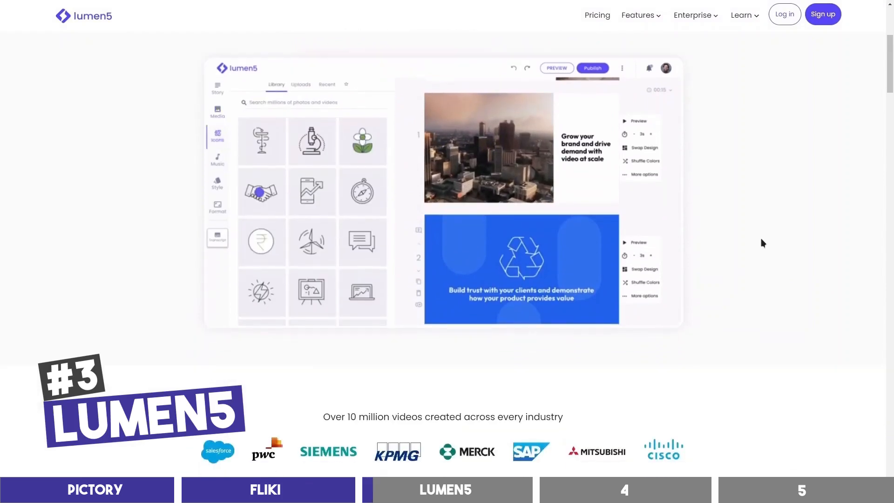
scroll("down", 3)
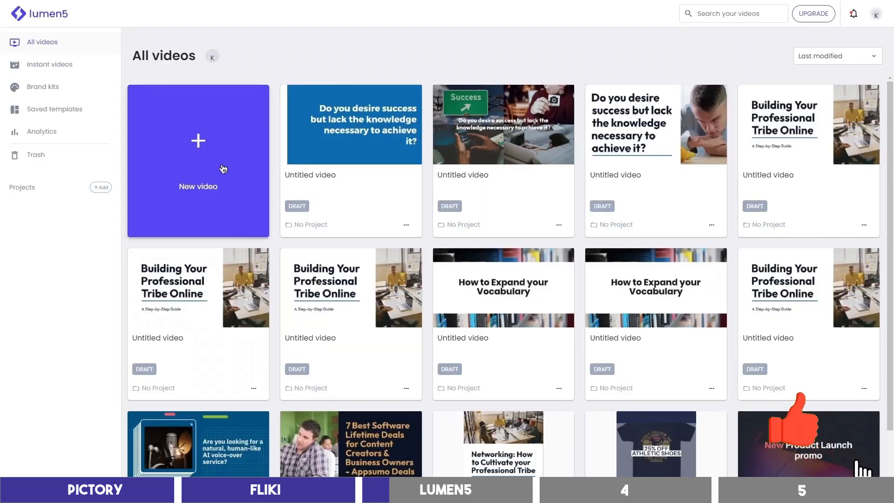
- Create a Geek-template video and paste the 'Here are 3 ways to make money online.' script
left_click(198, 160)
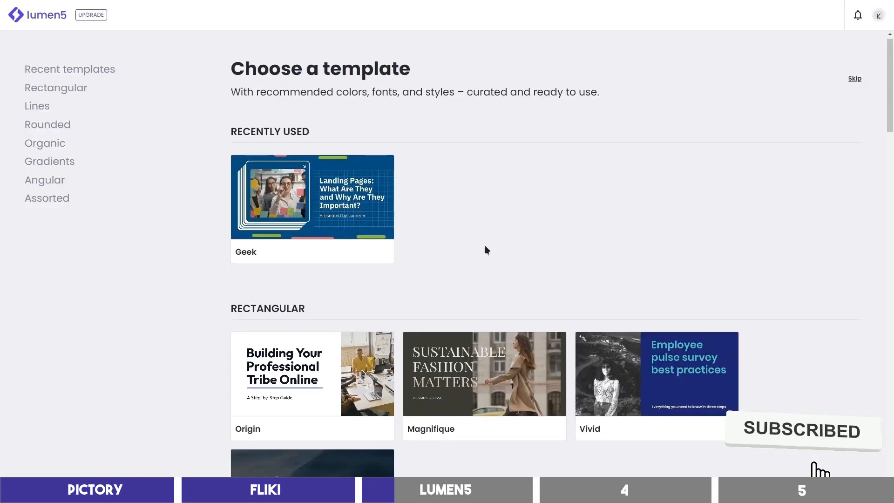
scroll("down", 3)
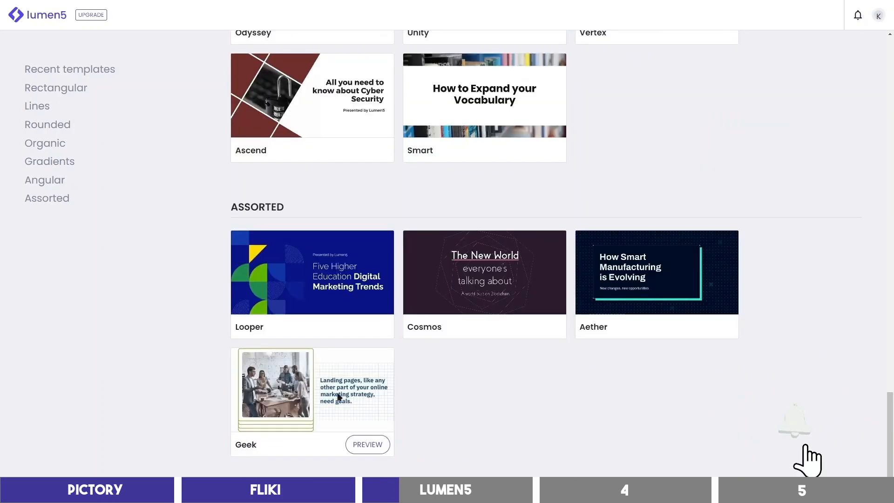
left_click(367, 444)
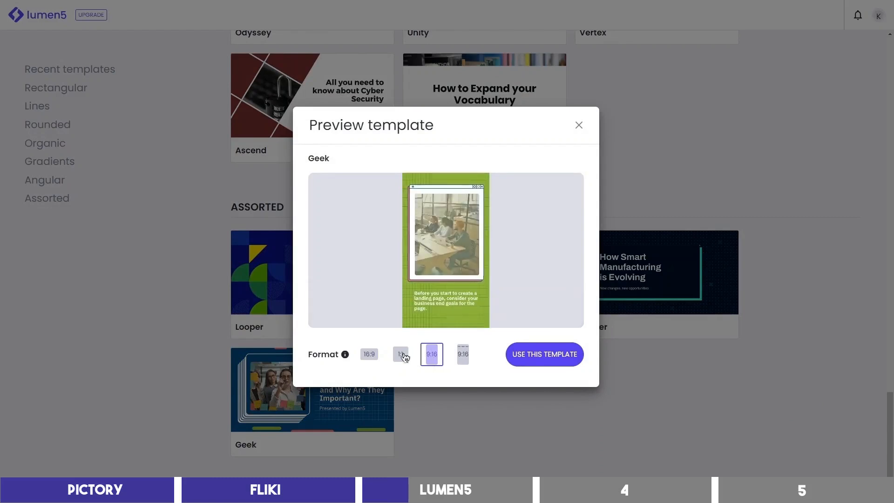
left_click(542, 353)
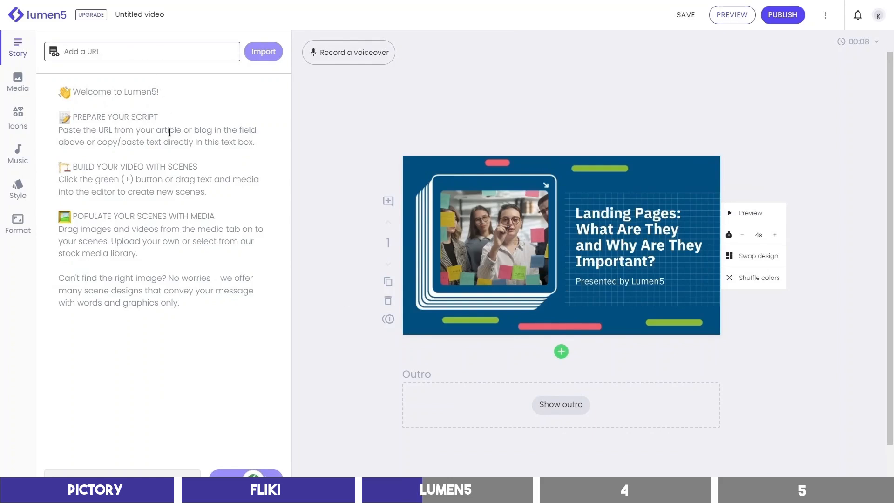
type("Here are 3 ways to make money online.")
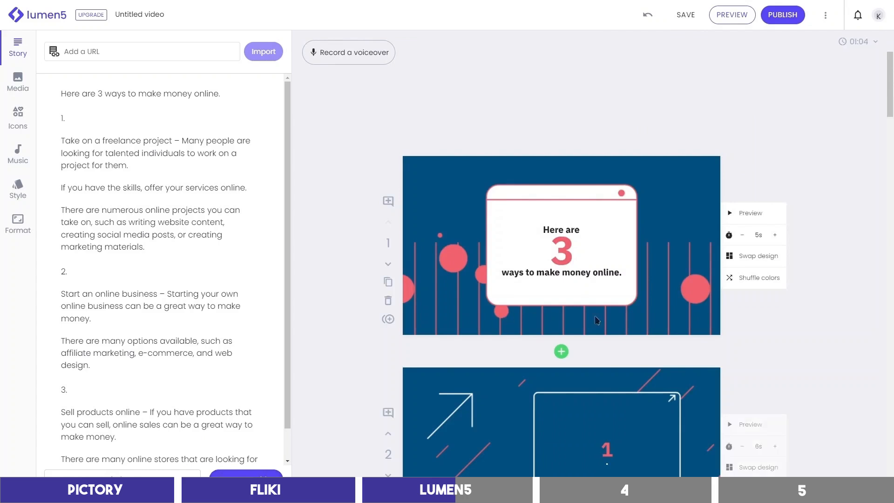
- Browse alternative designs for scene 1, then search stock media for 'money'
scroll("down", 3)
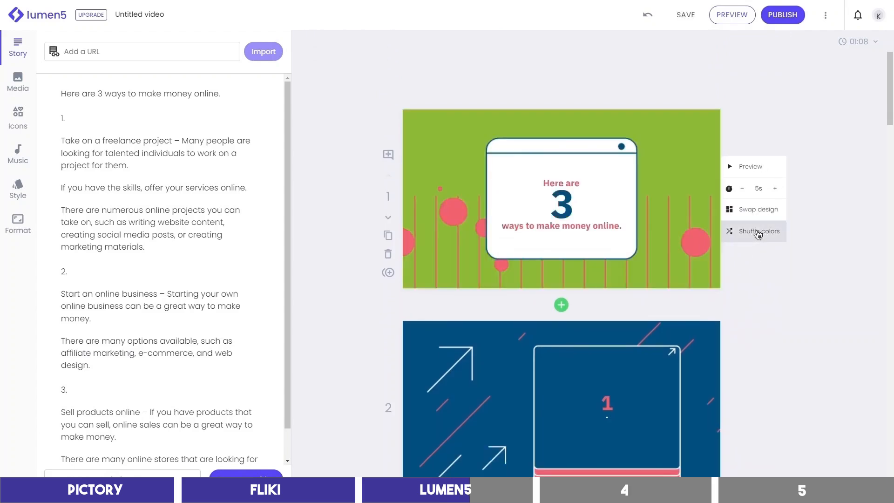
left_click(758, 208)
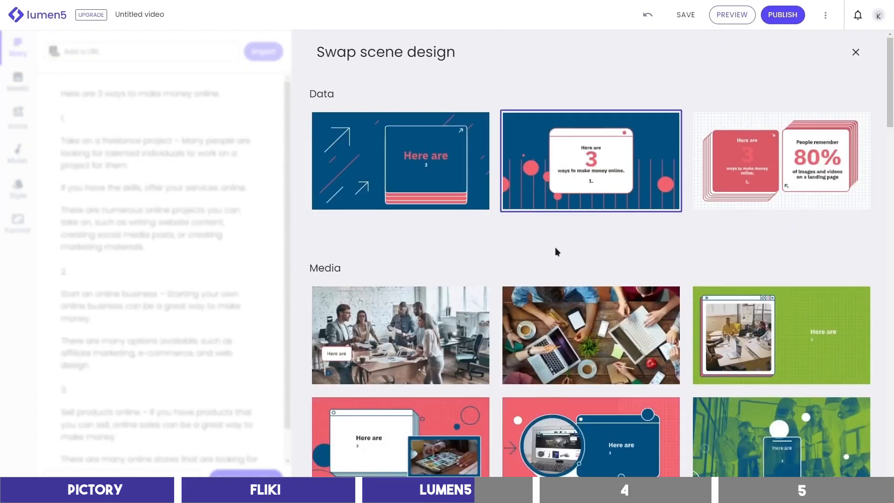
scroll("down", 3)
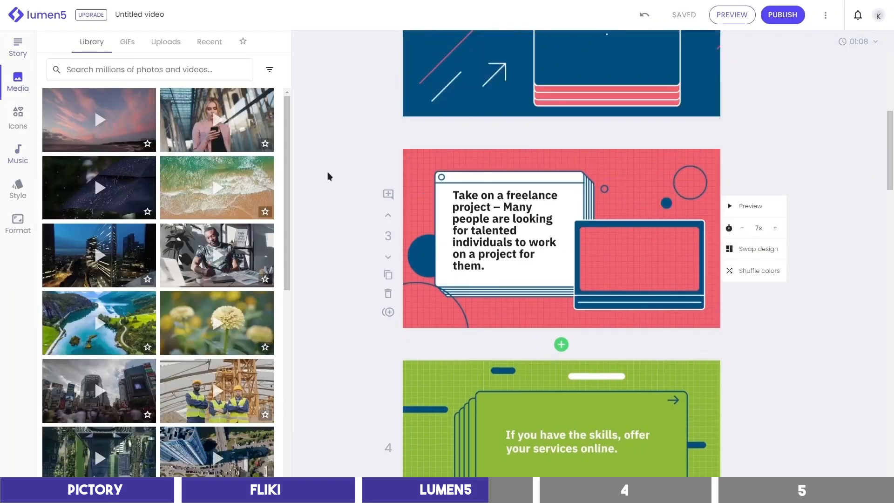
type("money")
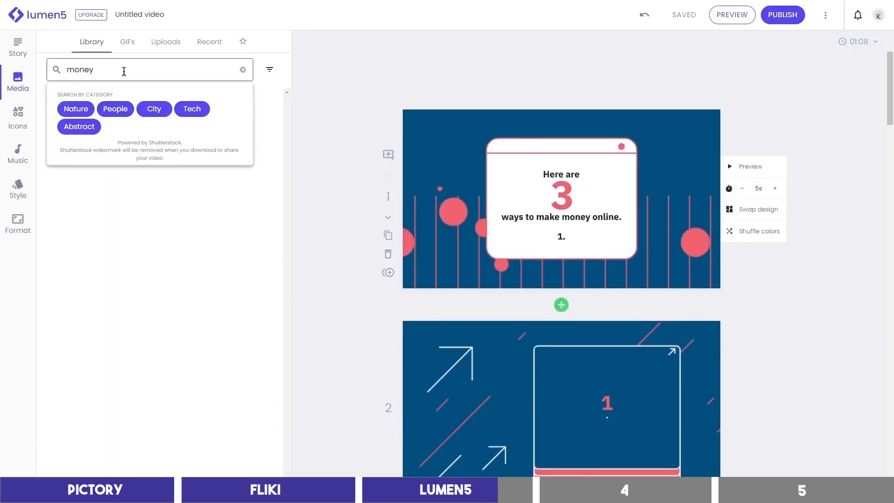
key("Enter")
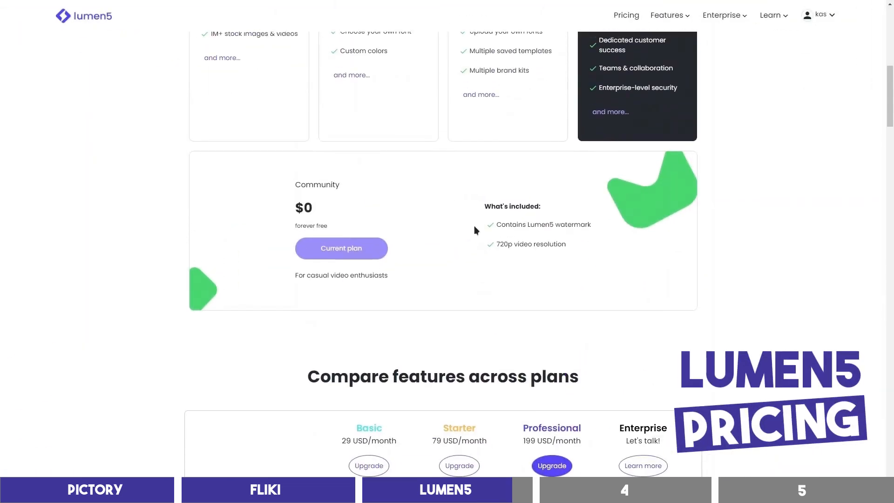
mouse_move(480, 246)
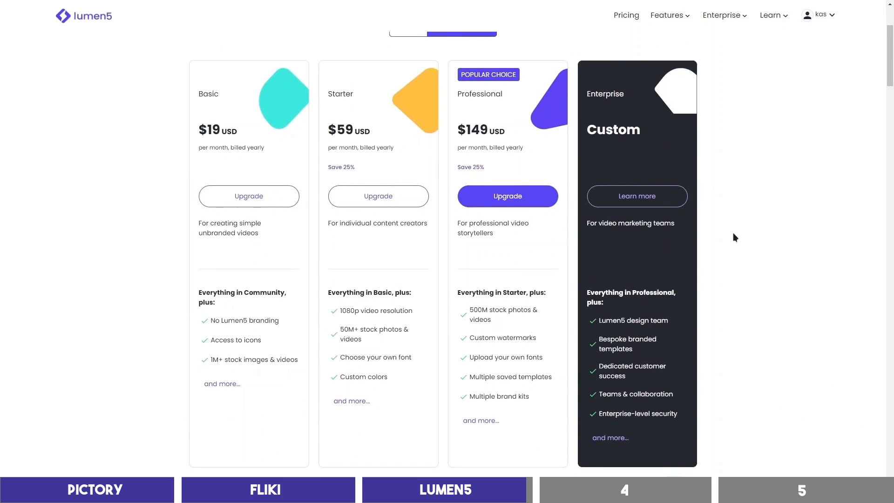
mouse_move(735, 238)
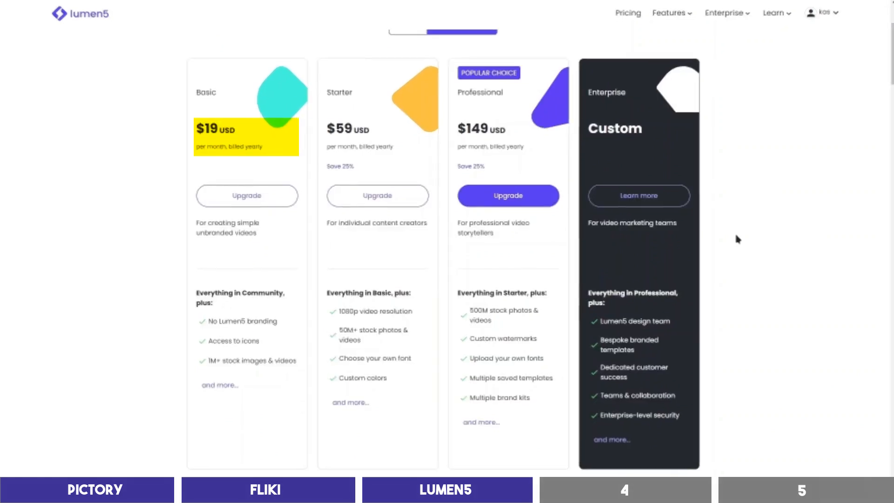
left_click(622, 490)
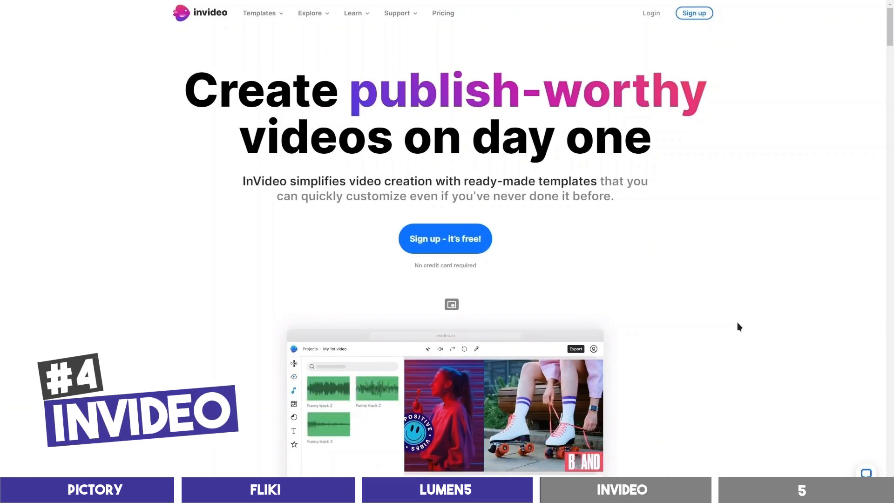
- Start a text-to-video project from the Startup Pitch Ideas template
scroll("down", 3)
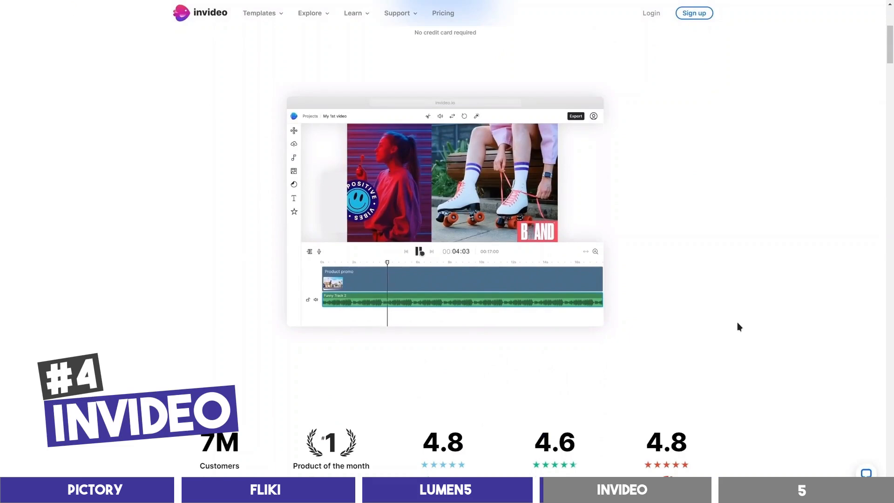
scroll("down", 3)
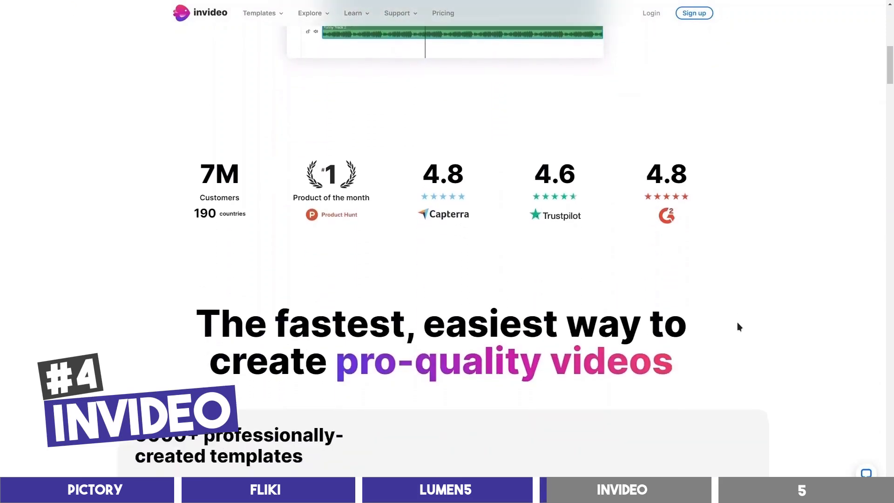
scroll("down", 3)
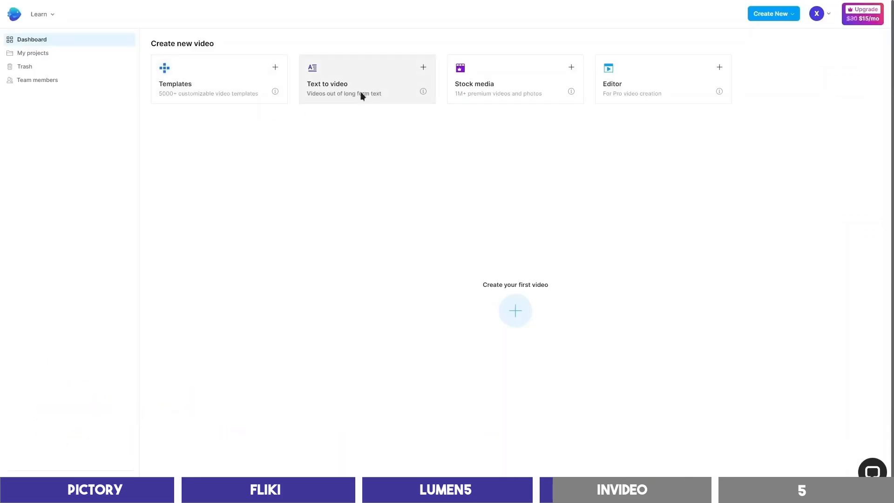
left_click(366, 78)
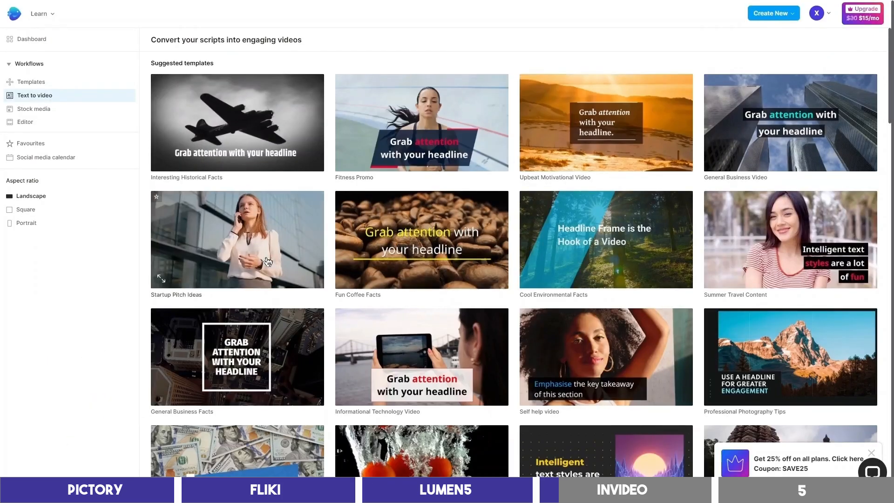
left_click(236, 239)
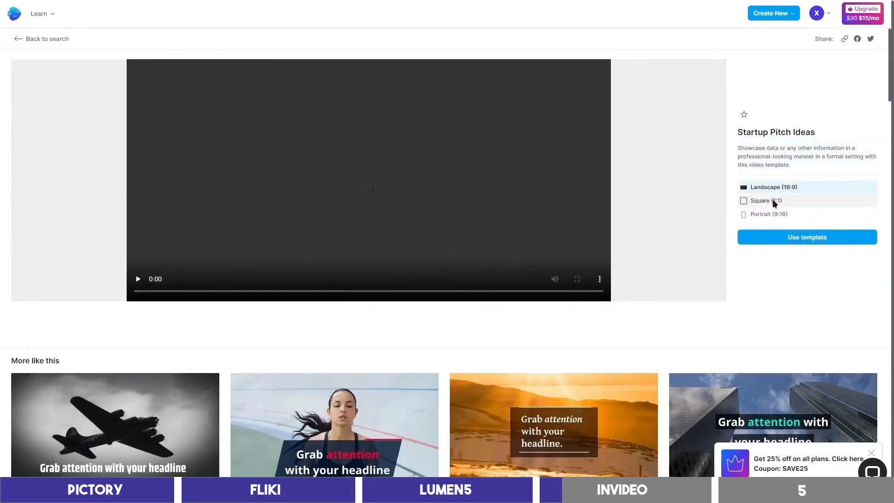
left_click(806, 236)
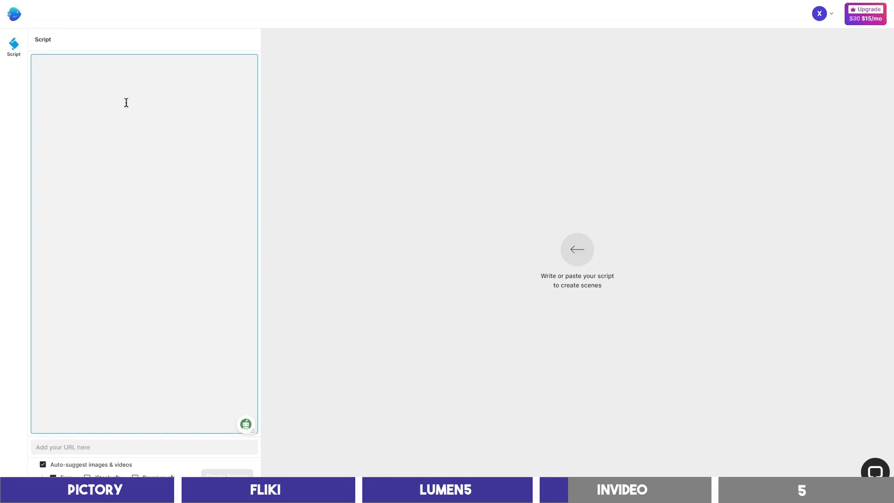
- Paste the 'Here are 3 ways to make money online.' script and generate the rearranged scenes
type("Here are 3 ways to make money online.")
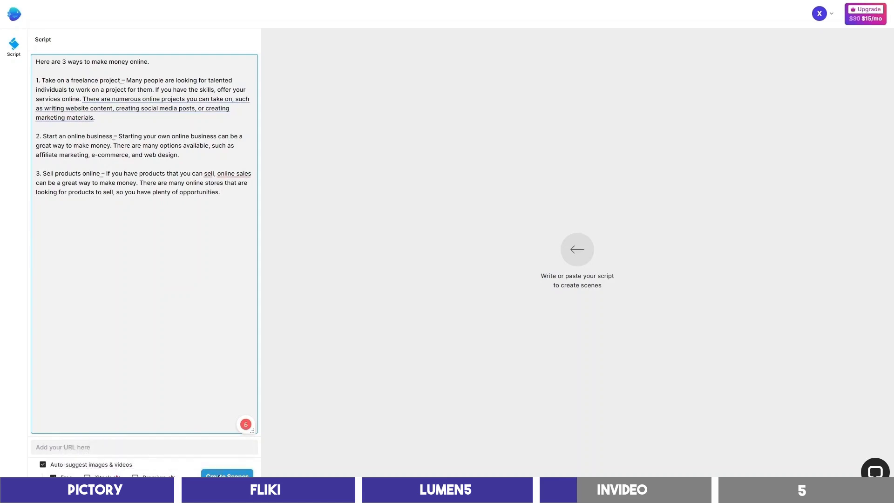
left_click(226, 475)
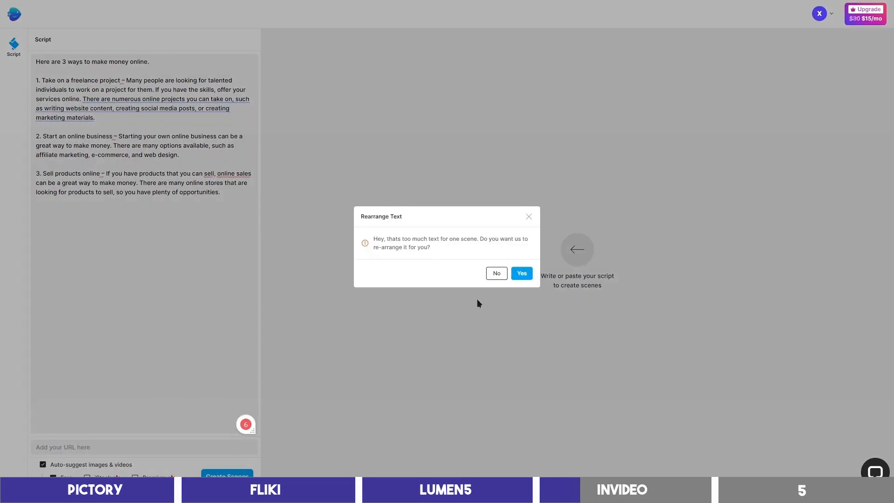
mouse_move(498, 254)
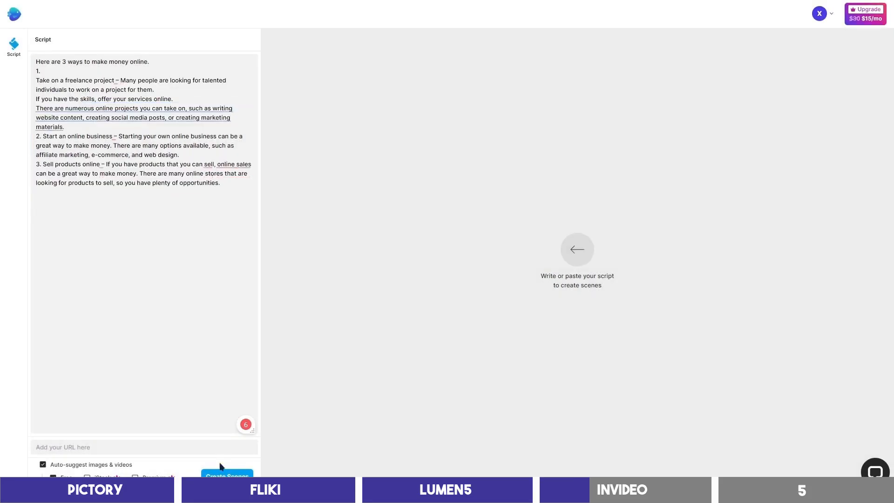
left_click(226, 475)
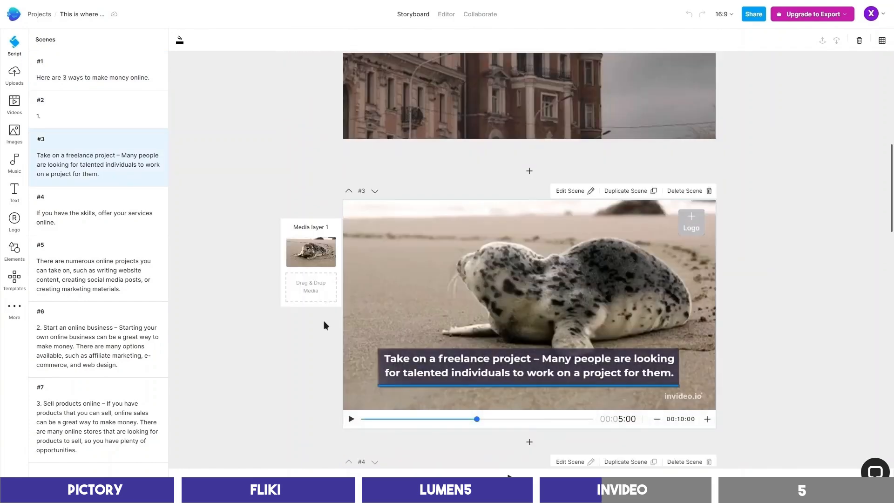
- Search stock videos for 'freelance' and add a trimmed man-on-laptop clip to scene 3
scroll("down", 3)
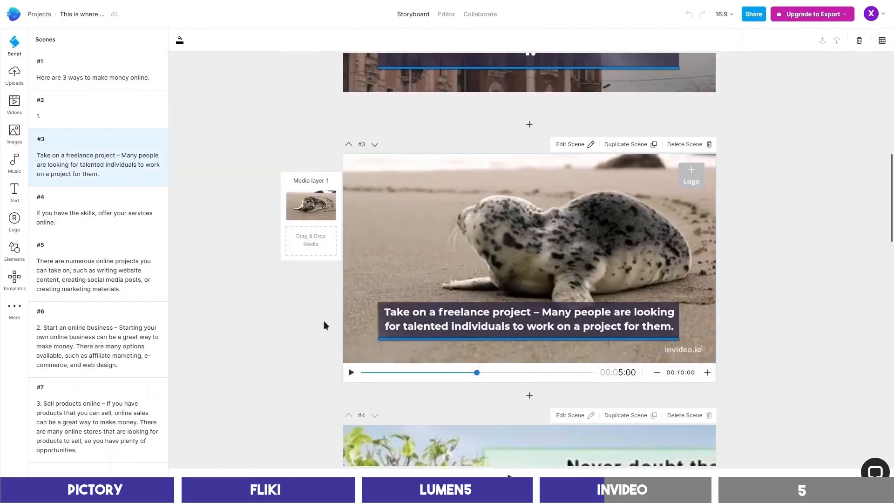
mouse_move(317, 291)
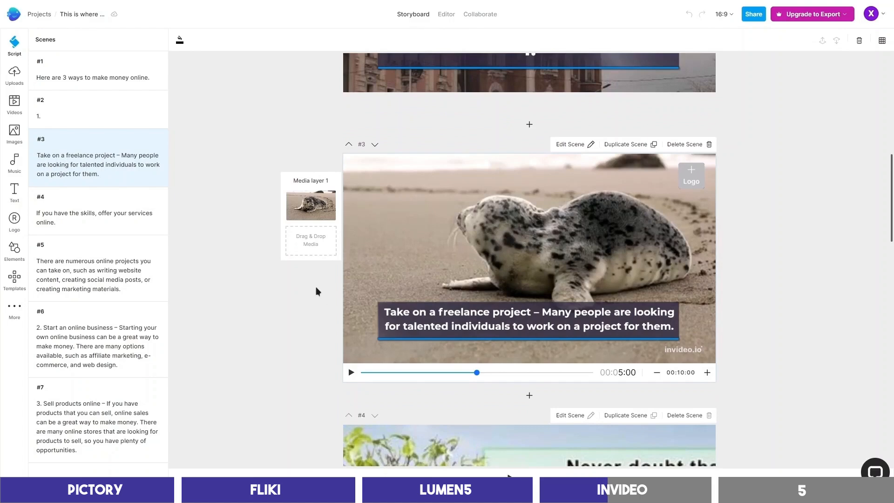
left_click(13, 102)
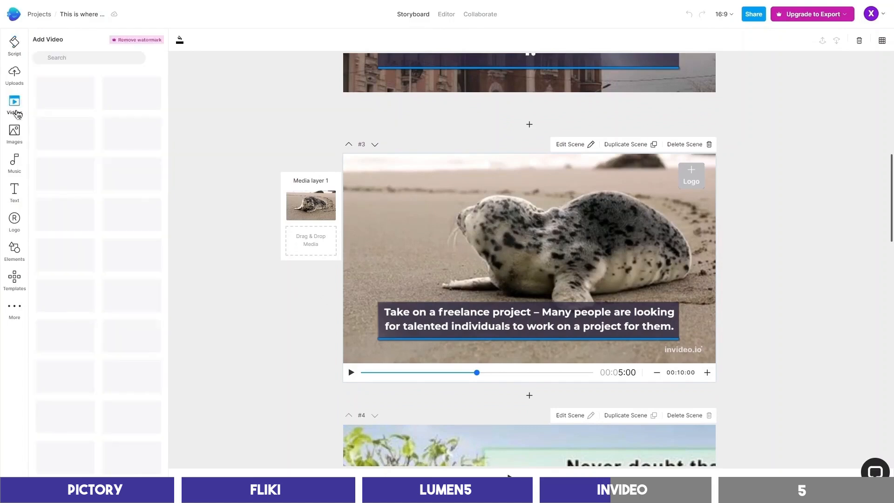
type("freelance")
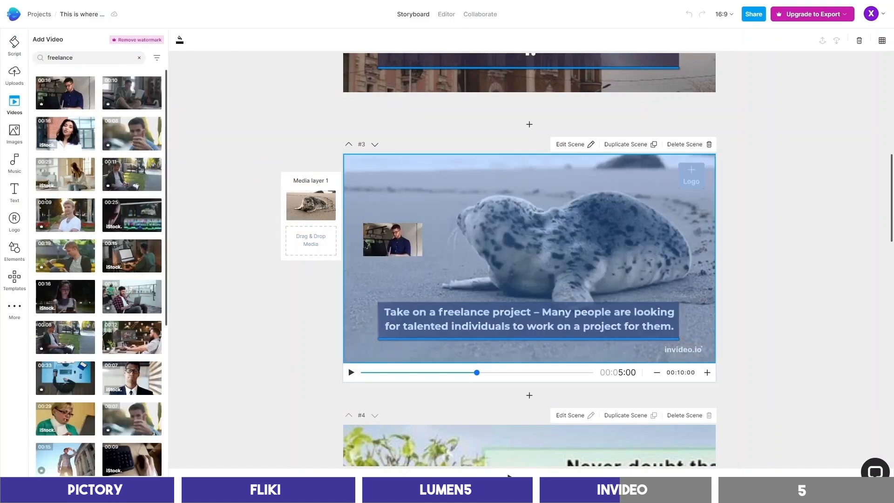
left_click(392, 239)
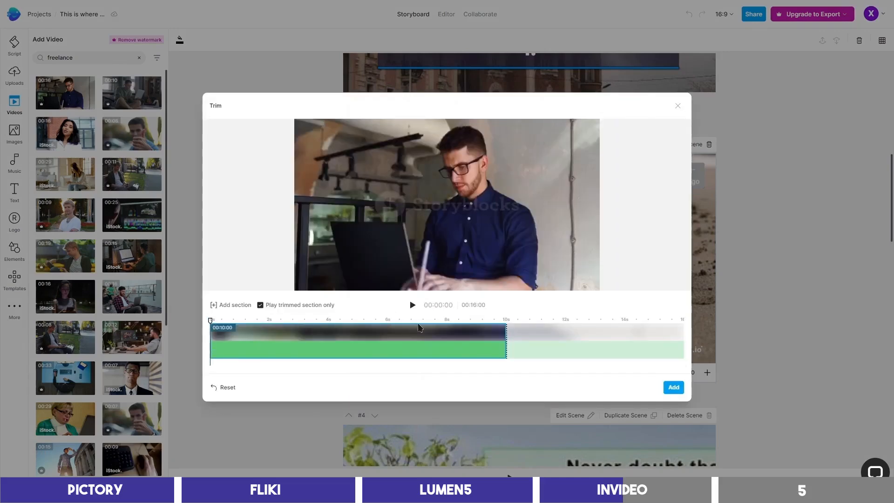
left_click(673, 387)
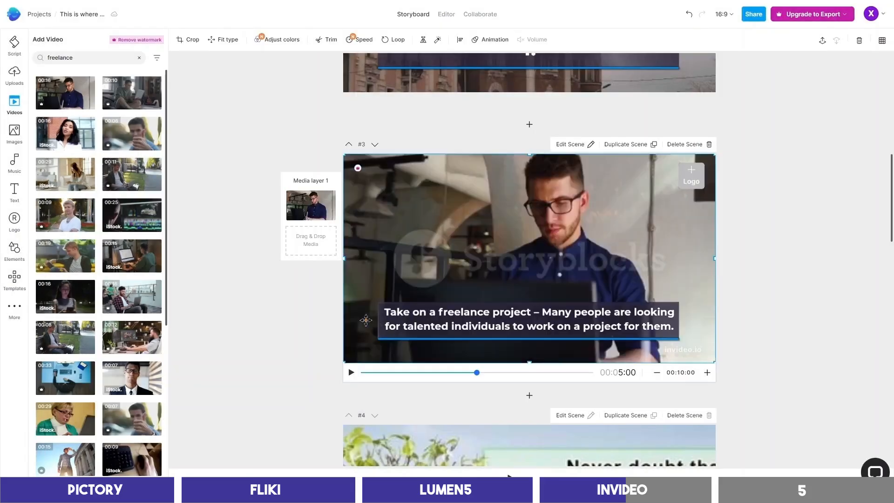
left_click(447, 13)
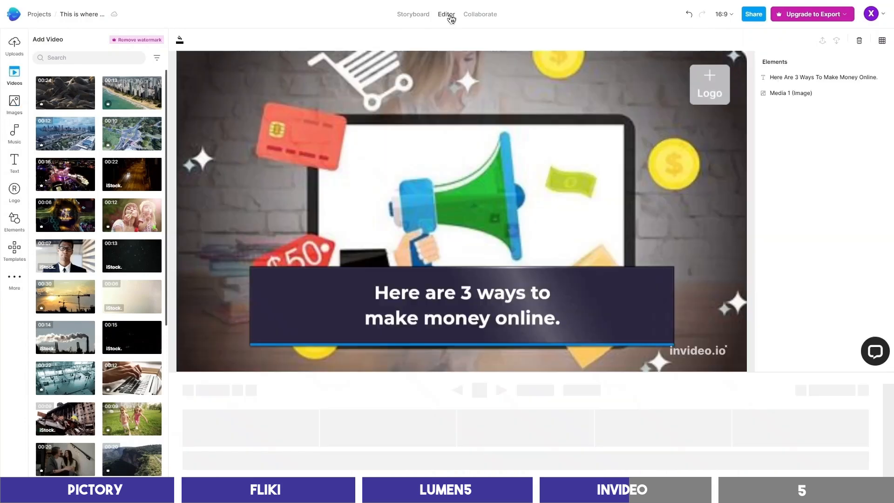
- Add a Matthew text-to-speech voiceover from the scene text, then show the pricing plans
left_click(446, 13)
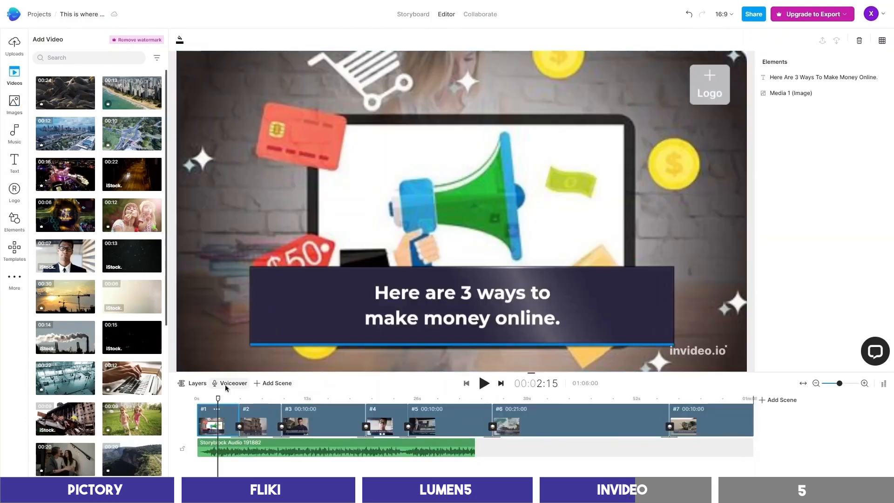
left_click(233, 383)
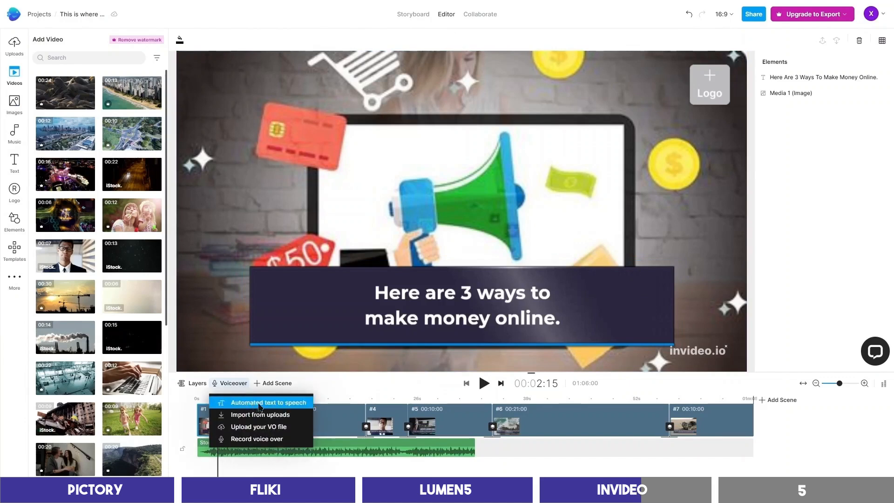
left_click(269, 402)
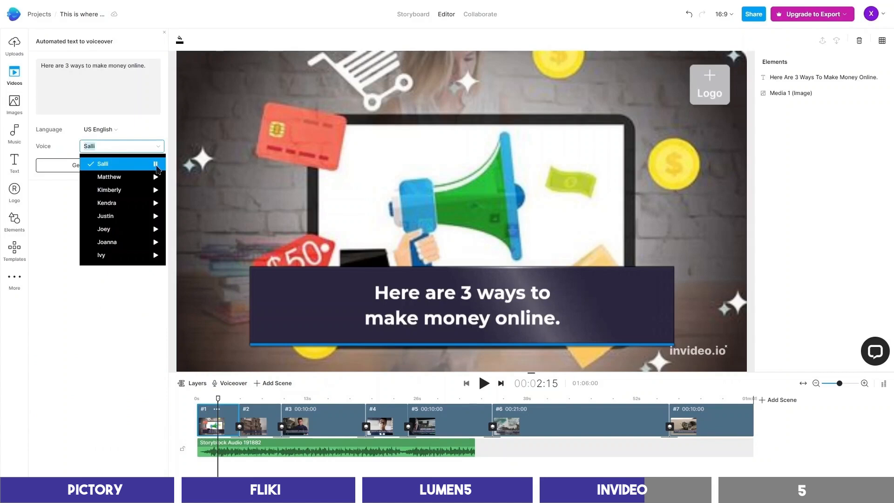
mouse_move(108, 177)
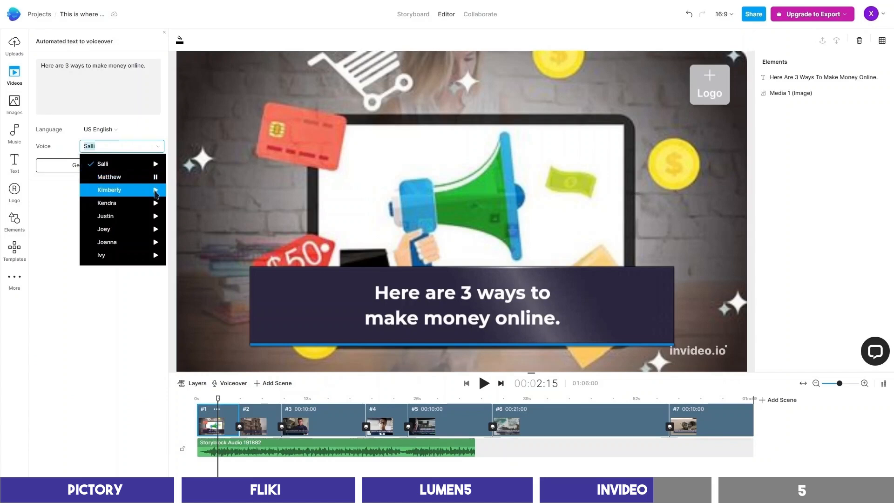
left_click(109, 177)
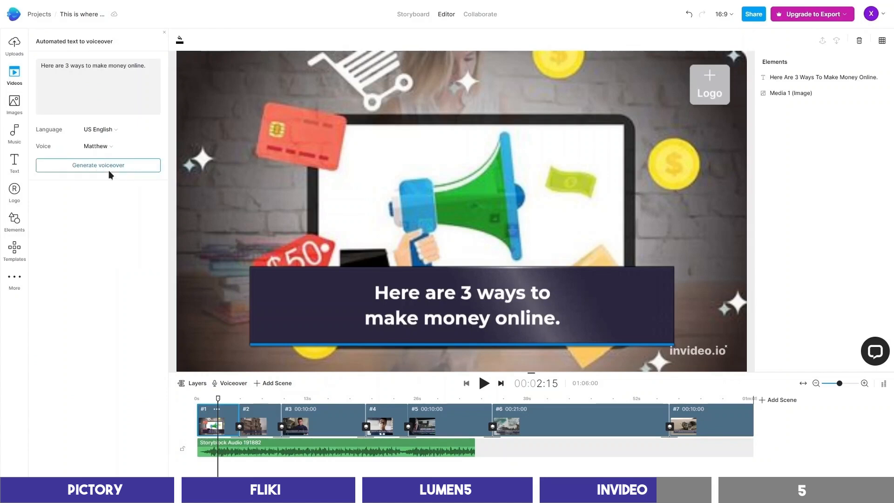
left_click(97, 165)
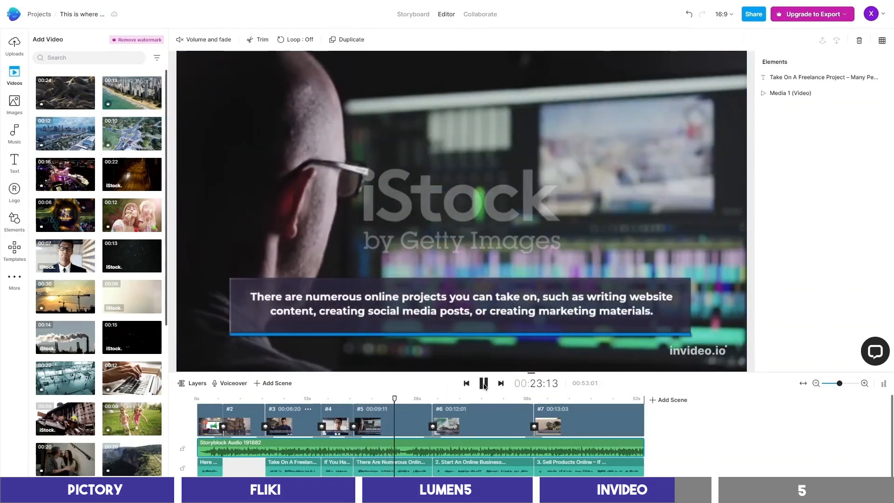
left_click(482, 383)
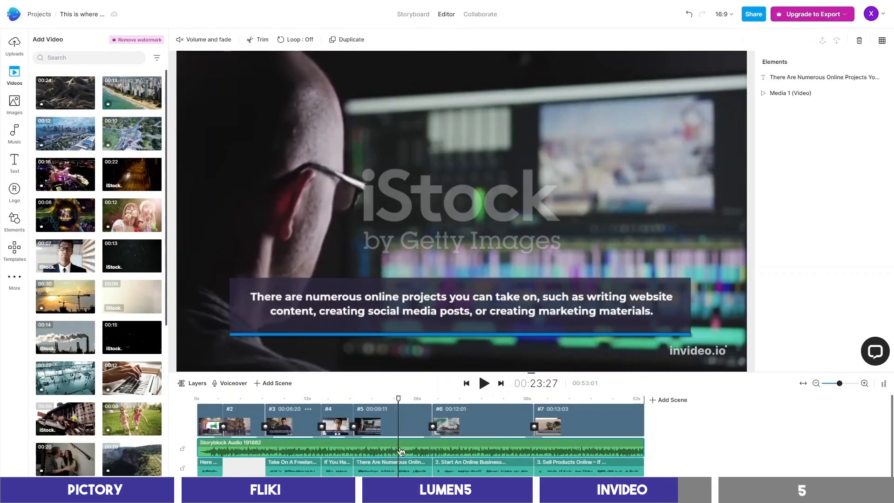
mouse_move(433, 318)
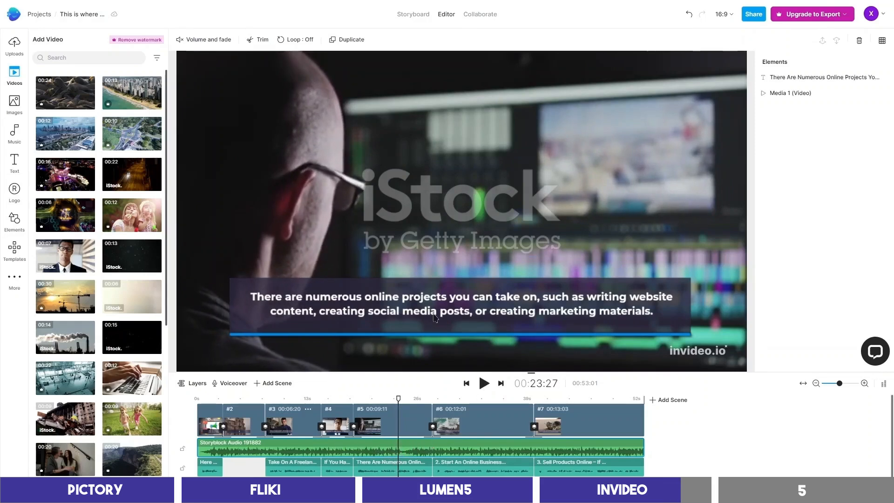
left_click(461, 303)
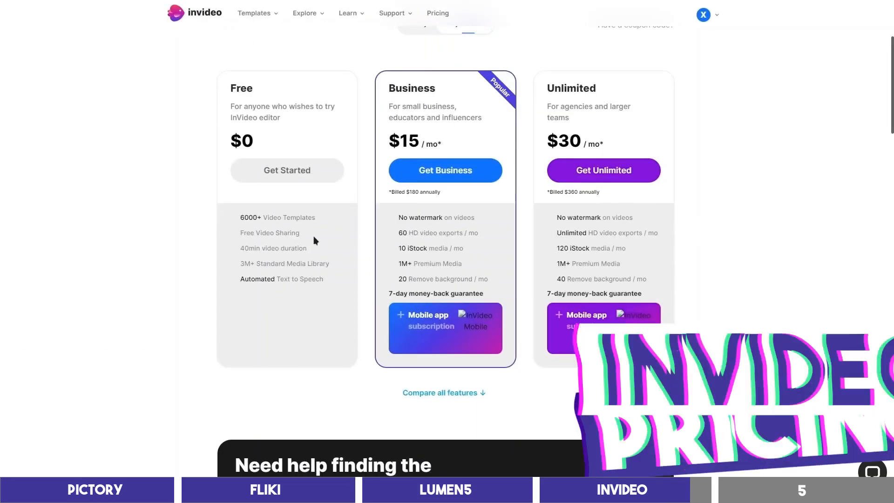
- Scroll through InVideo's pricing tiers, then switch to Pictory's homepage
scroll("down", 3)
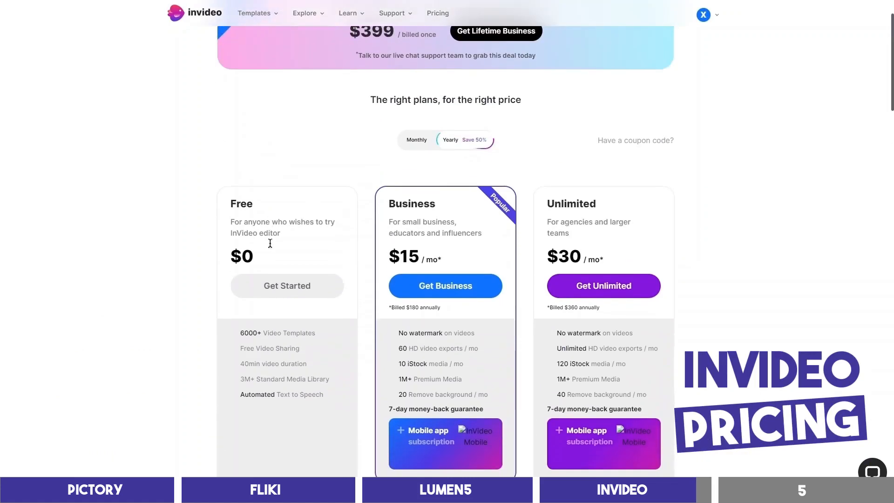
scroll("down", 3)
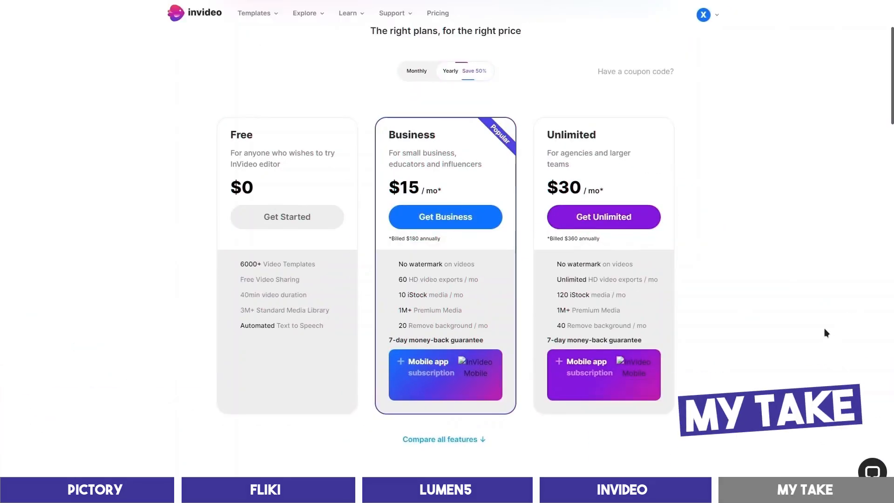
left_click(94, 489)
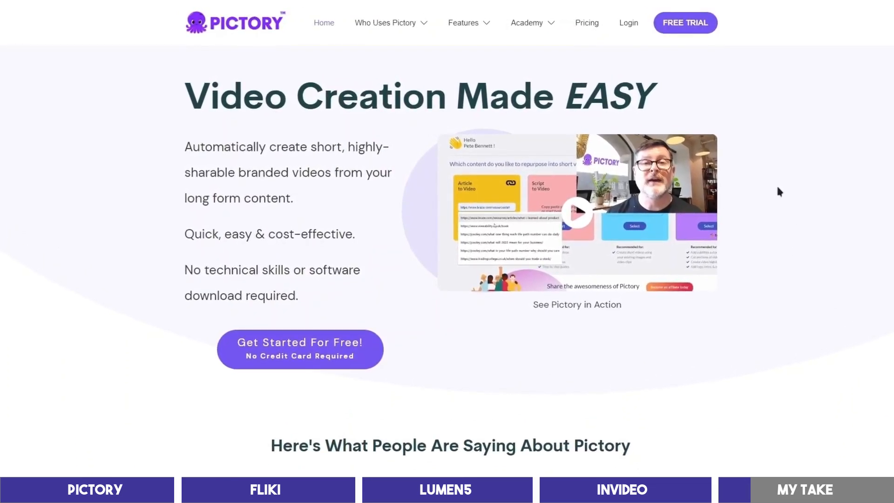
- Switch to InVideo's homepage and scroll down through it
left_click(622, 489)
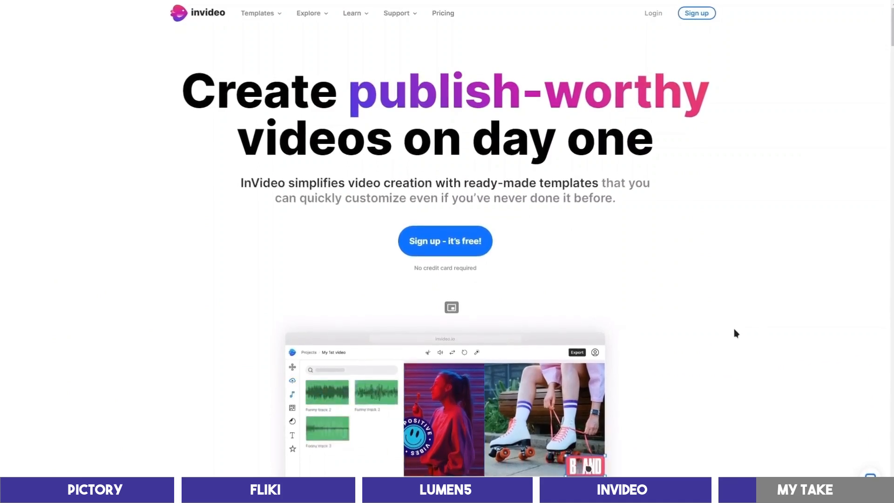
scroll("down", 3)
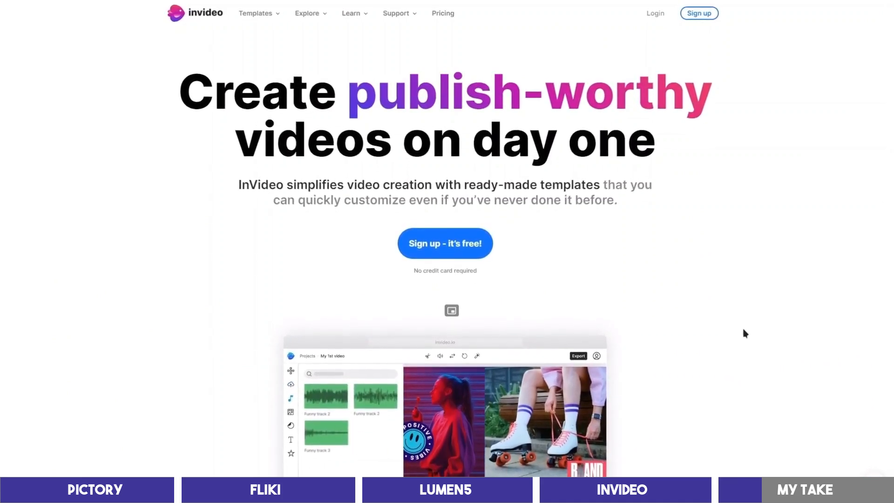
scroll("down", 3)
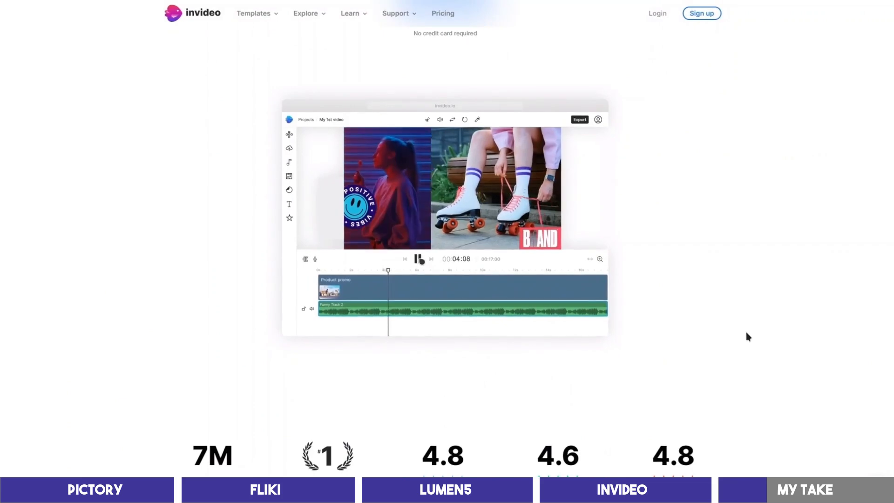
scroll("down", 3)
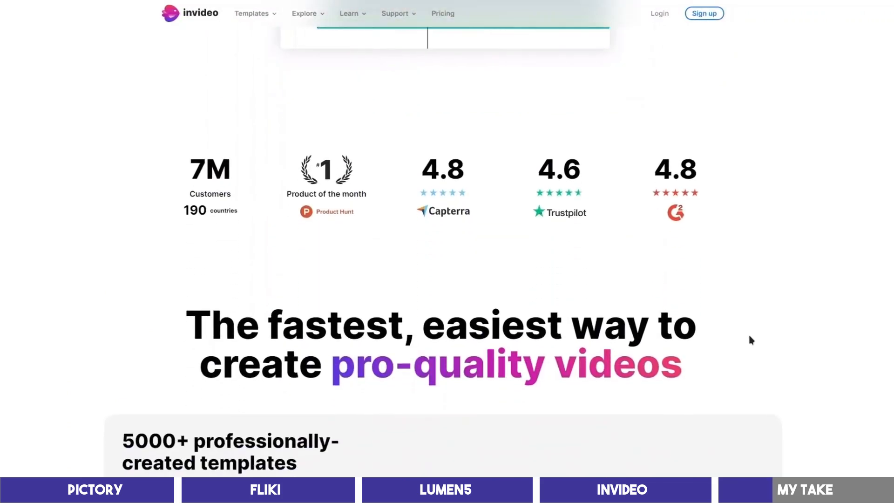
scroll("down", 3)
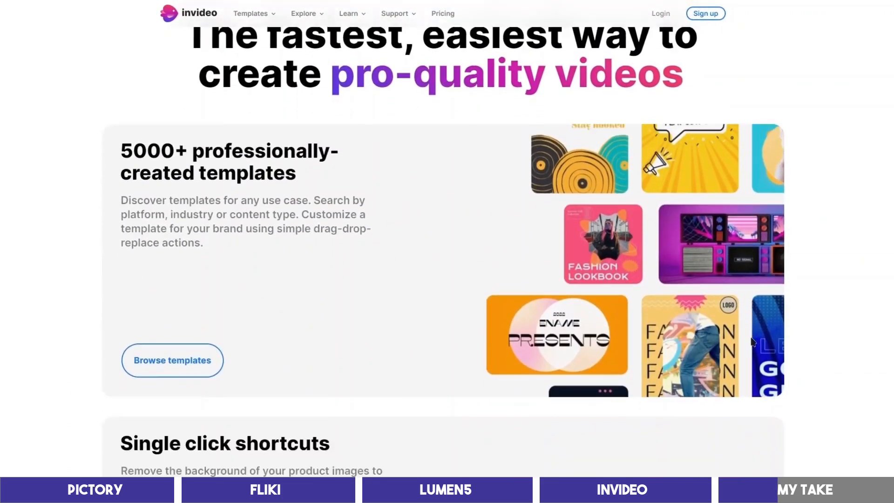
- Switch to Fliki's site, scroll it, and reach the Studio file list
left_click(264, 490)
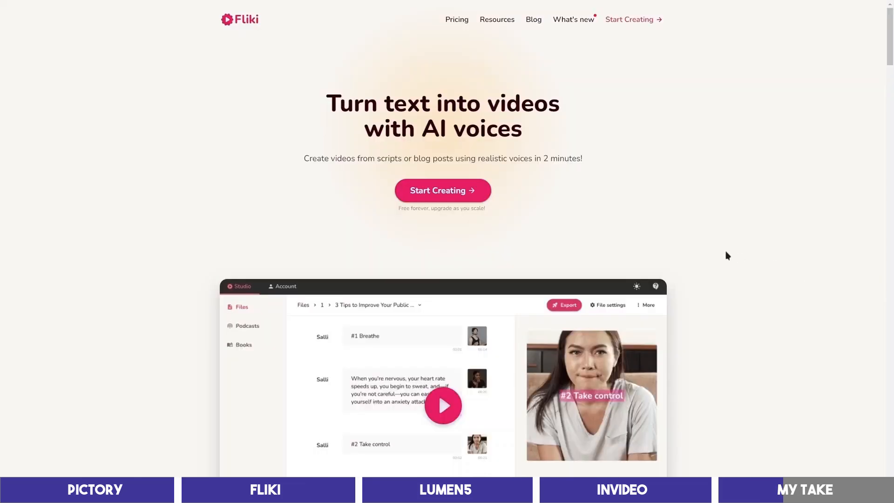
scroll("down", 3)
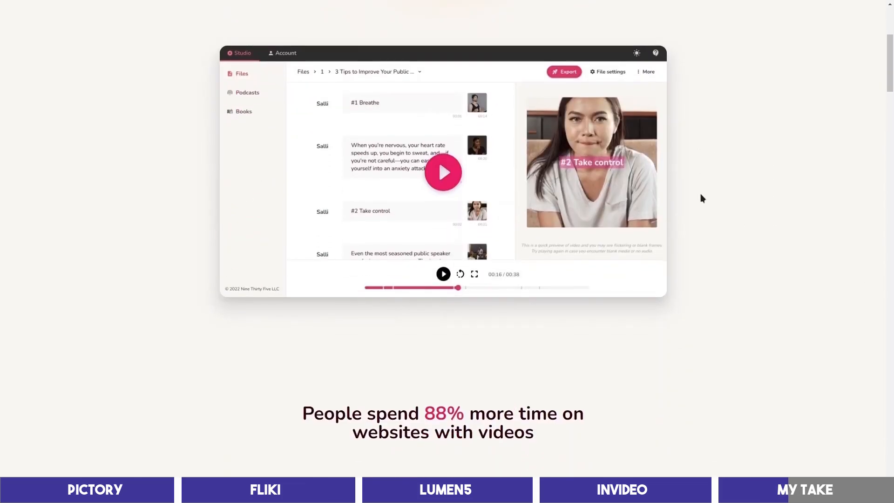
scroll("down", 3)
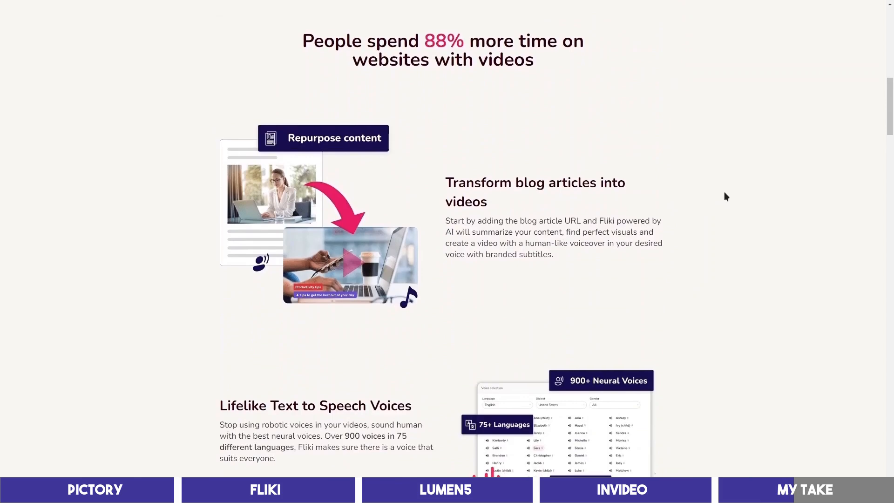
scroll("down", 3)
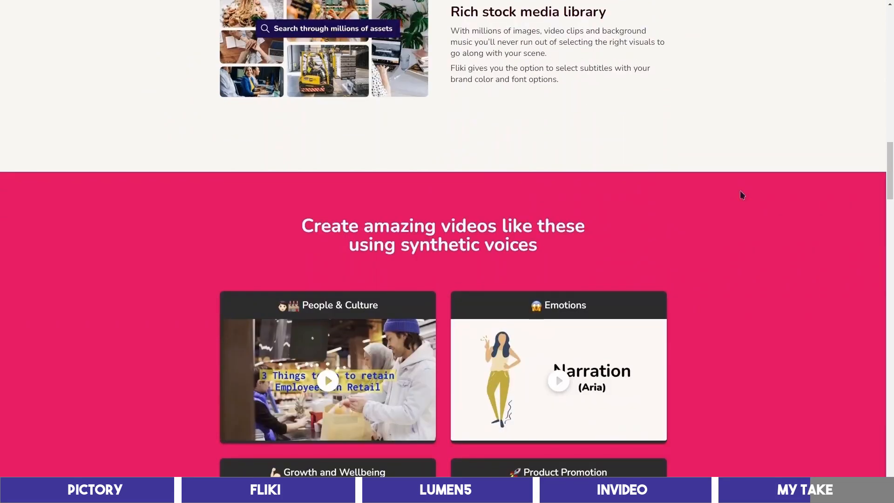
scroll("up", 3)
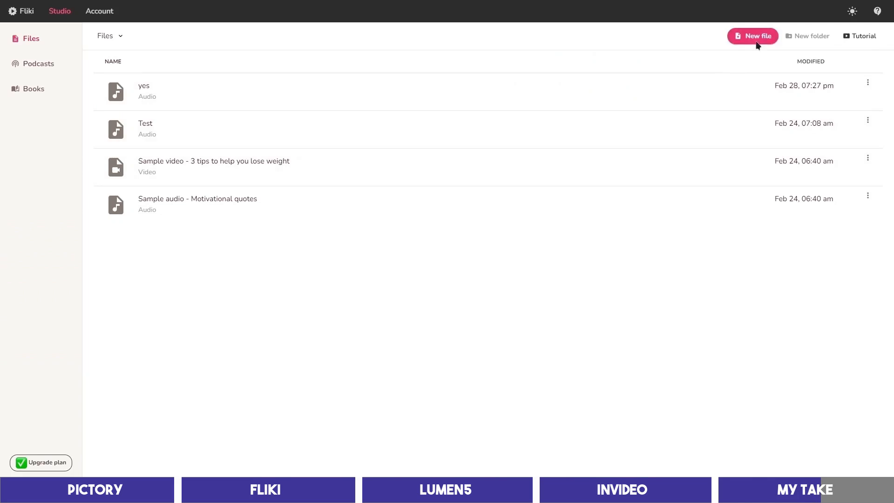
- Scroll the Lumen5 landing page past its editor preview and client logos
left_click(446, 489)
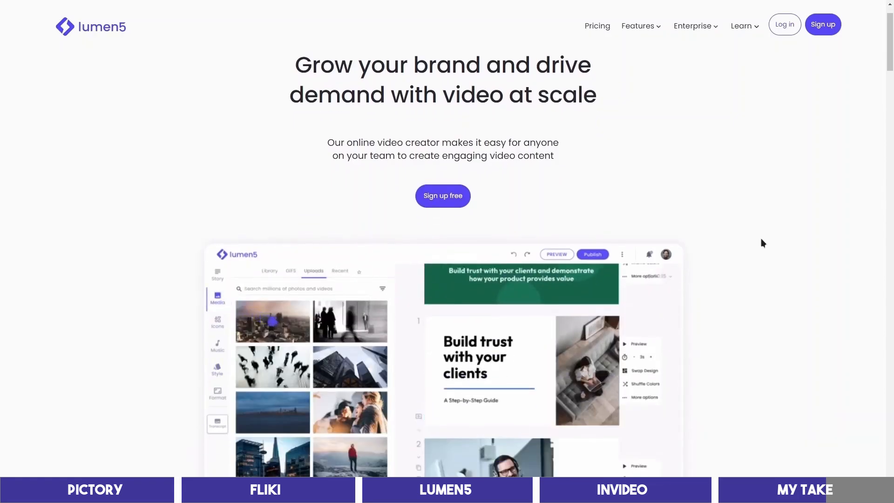
scroll("down", 3)
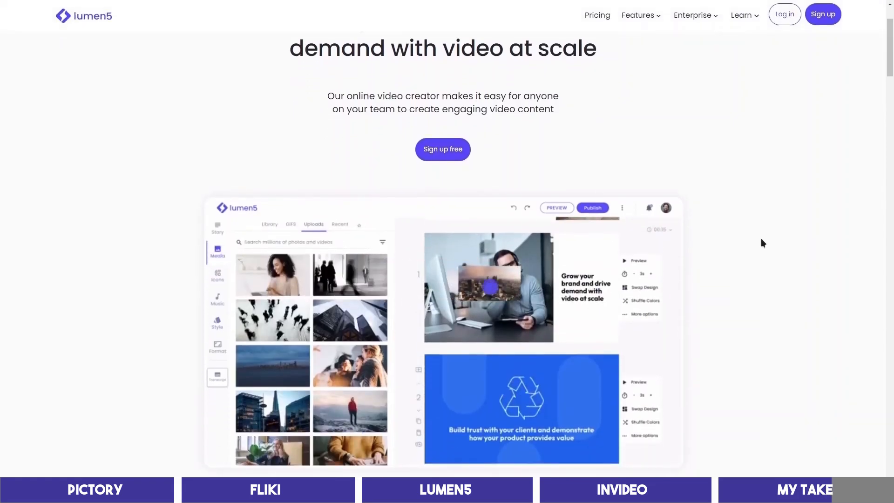
scroll("down", 3)
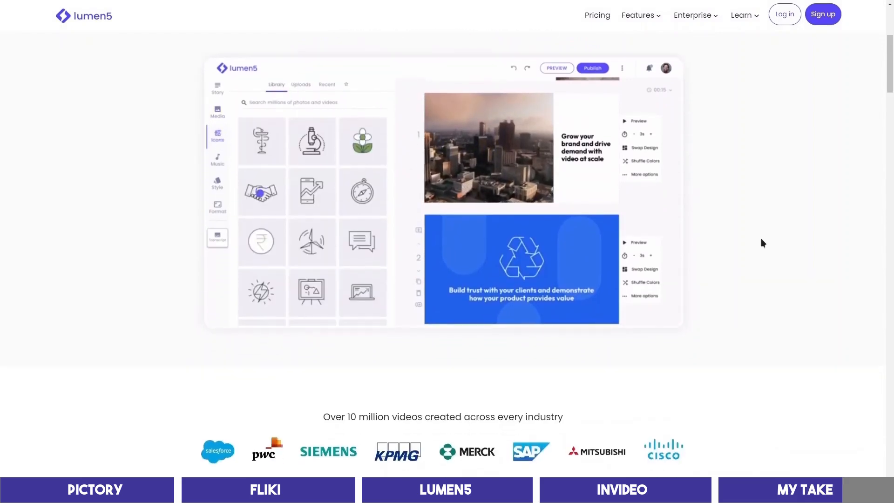
scroll("down", 3)
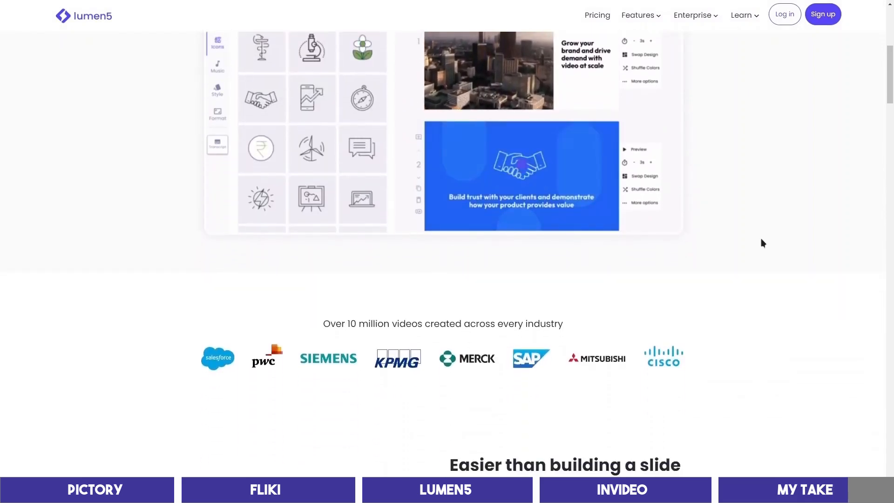
scroll("down", 3)
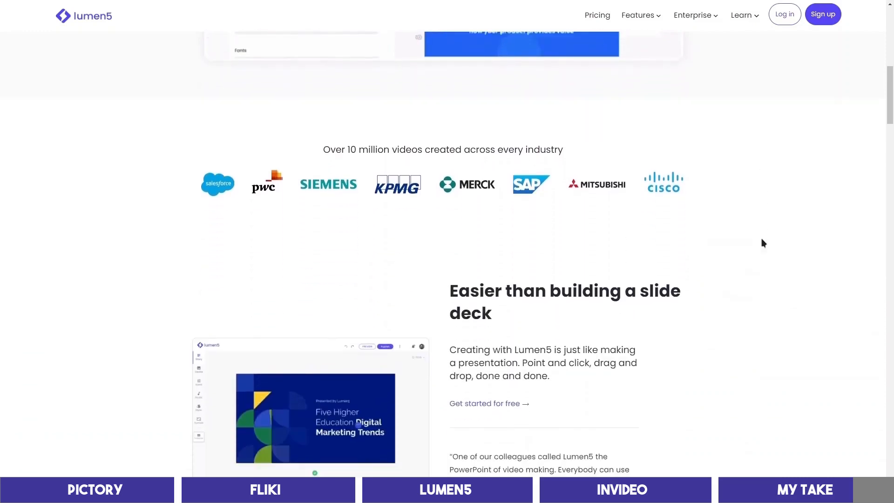
- Switch to the Pictory home page, then scroll the InVideo landing page to its editor preview
left_click(94, 489)
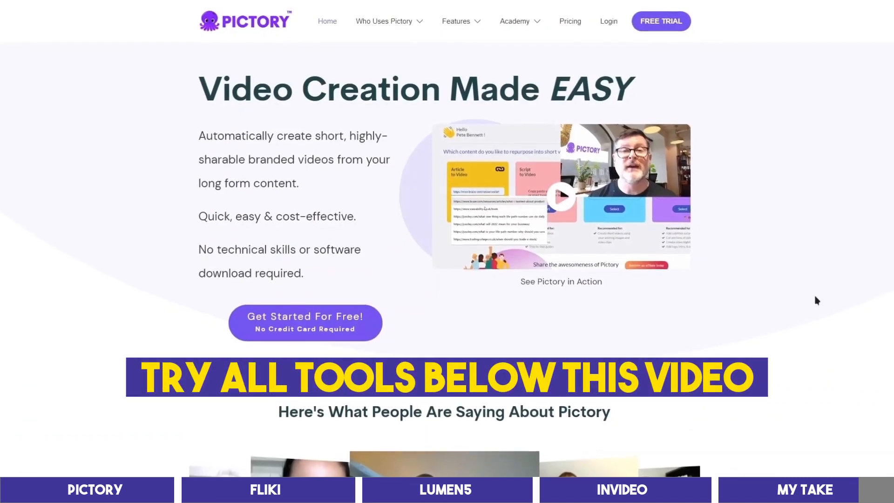
scroll("down", 3)
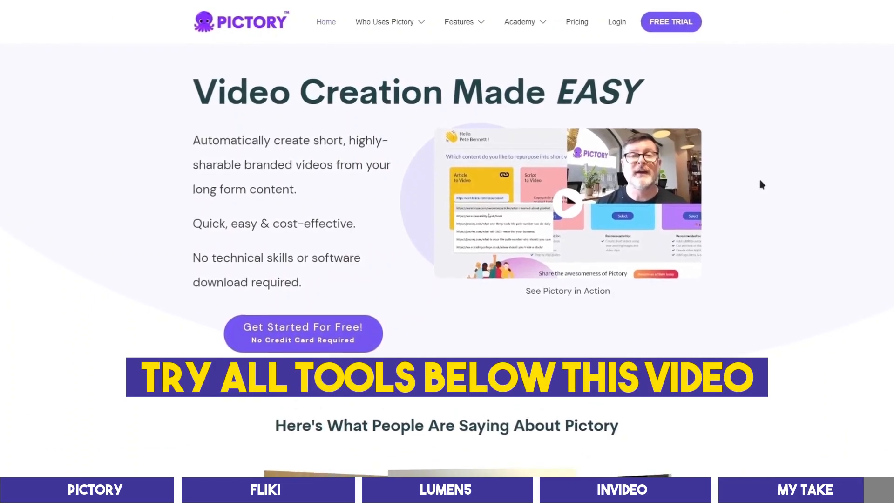
scroll("down", 3)
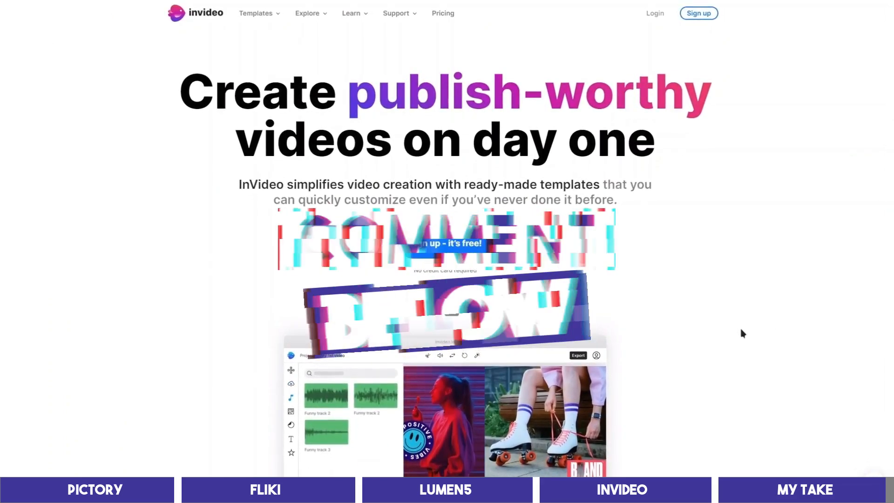
scroll("down", 3)
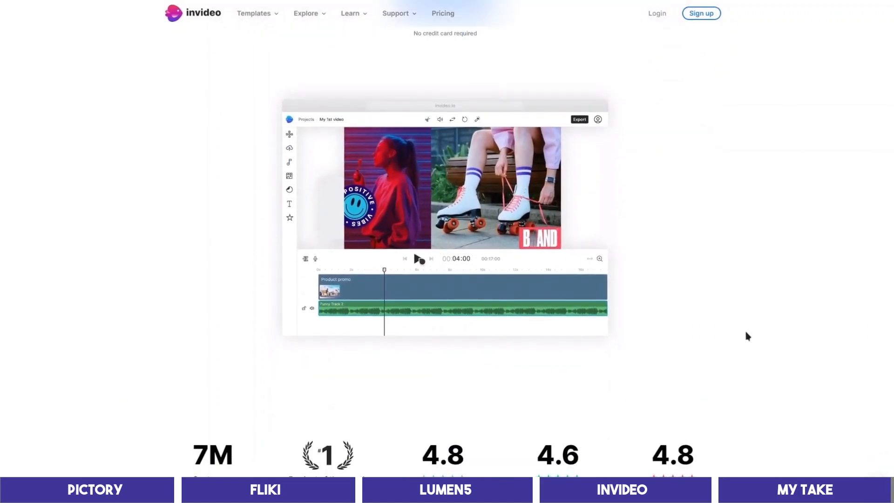